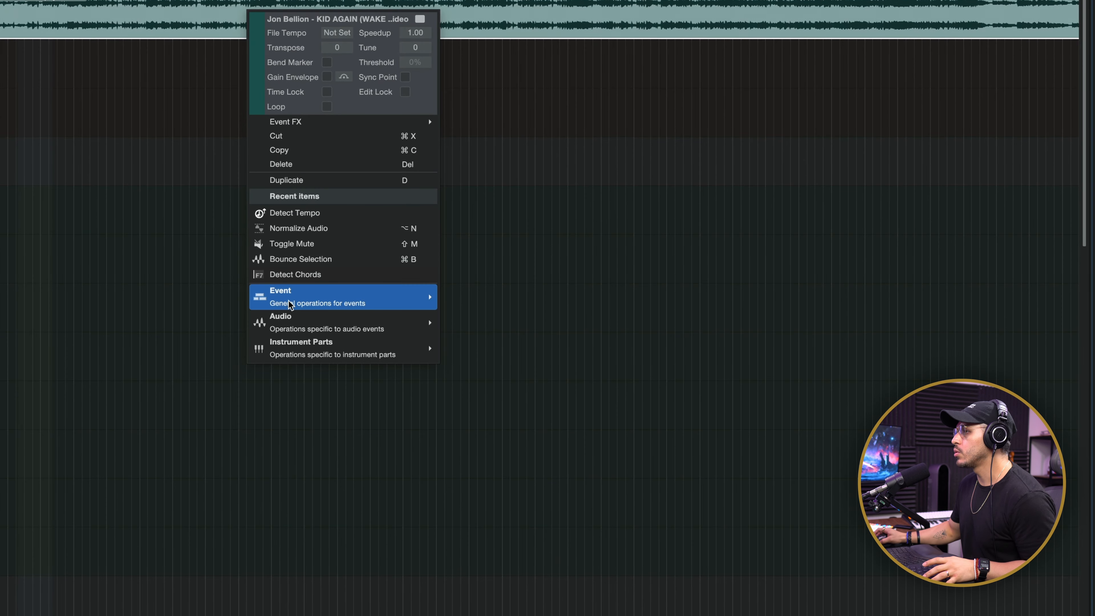
mouse_move(280, 322)
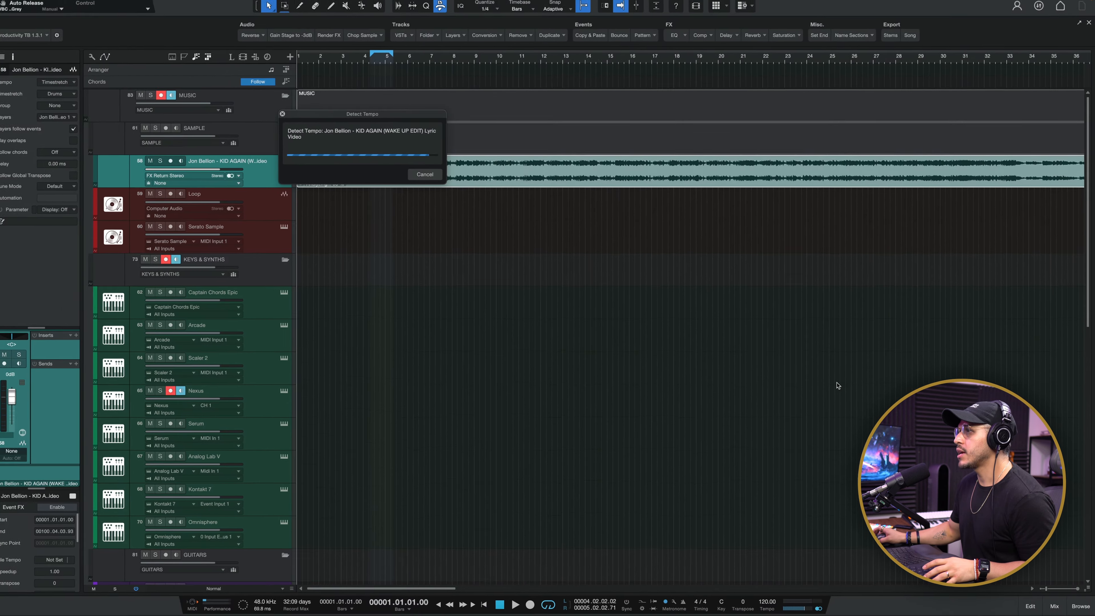
Step: Detect the tempo of the imported Jon Bellion sample event
click(424, 174)
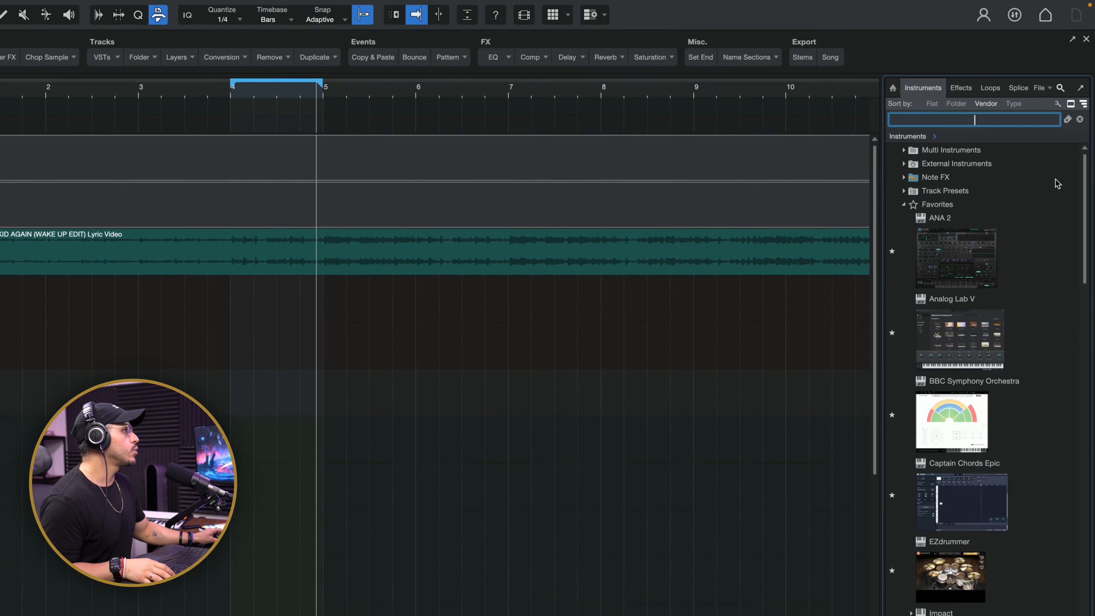
Step: Filter Splice to hip-hop instrument loops at song tempo and audition the OS_SAUCE guitar loop
click(1017, 90)
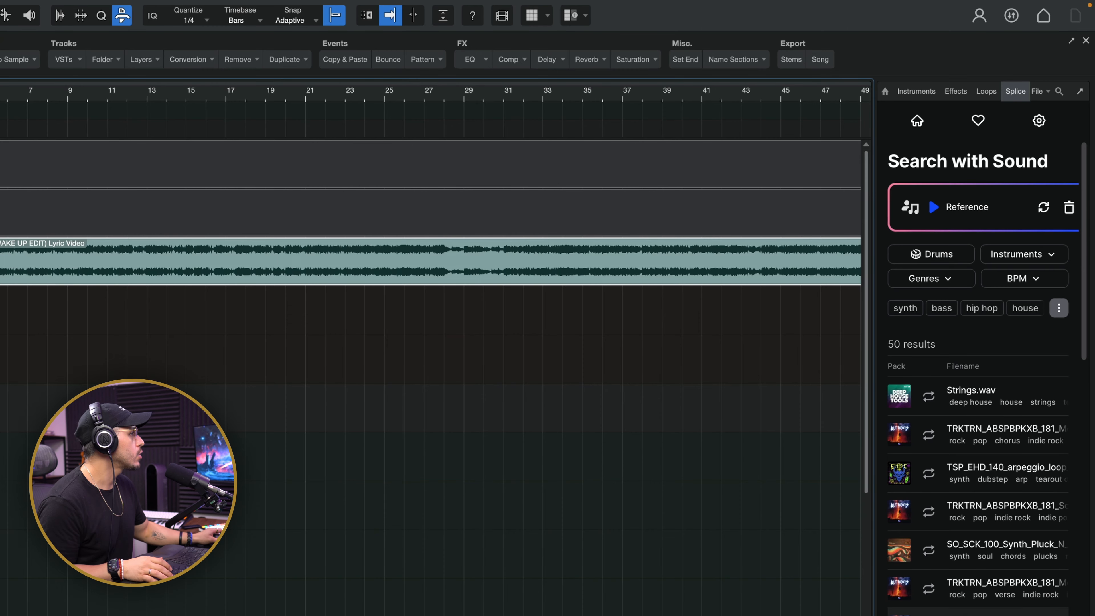
click(1020, 253)
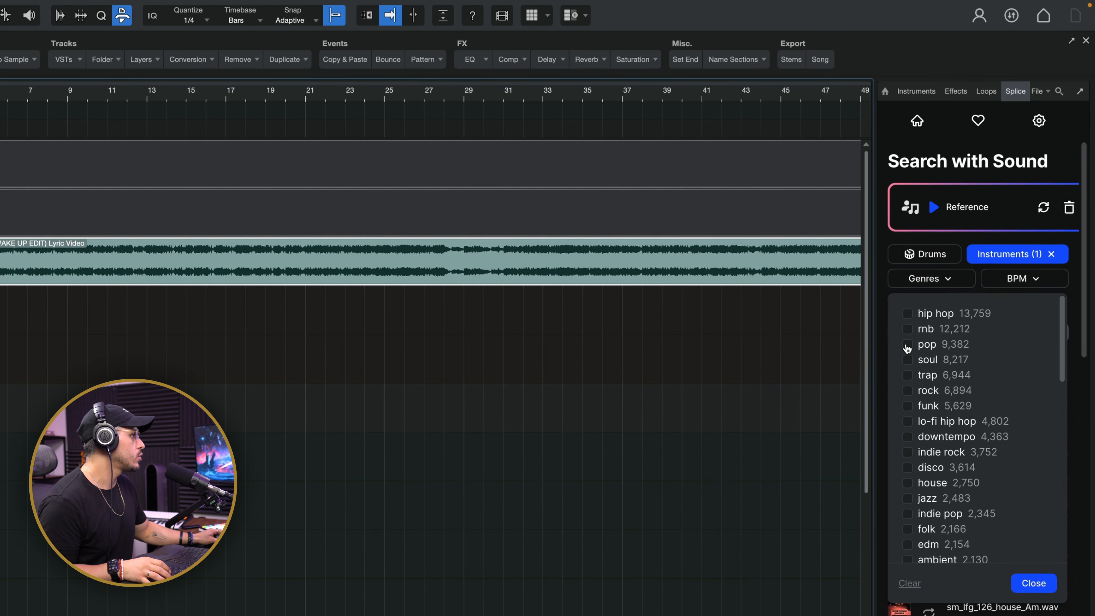
click(908, 344)
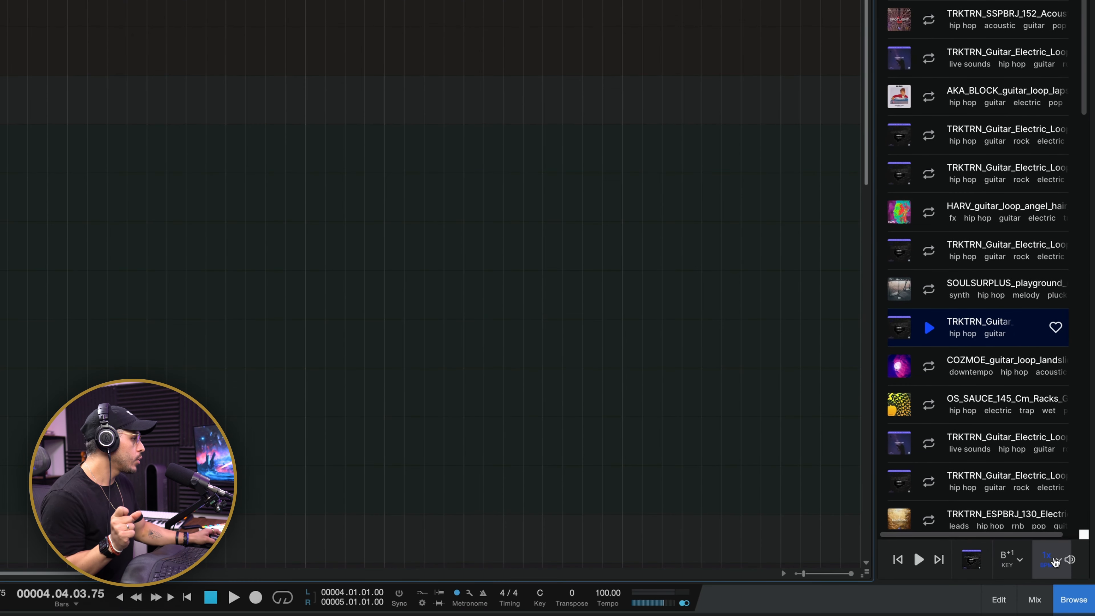
click(1051, 559)
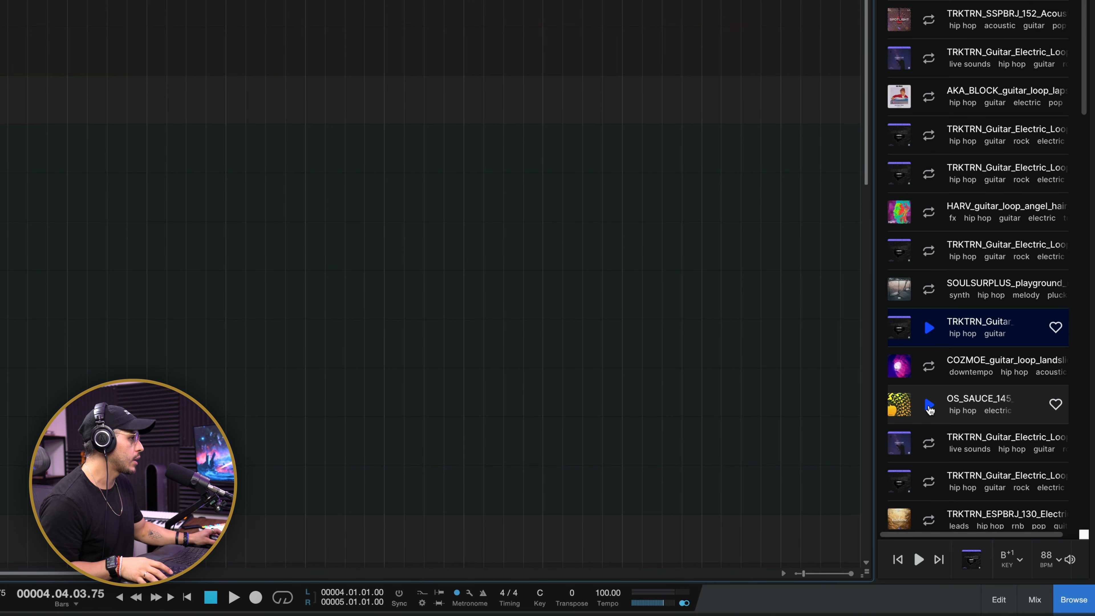
click(929, 404)
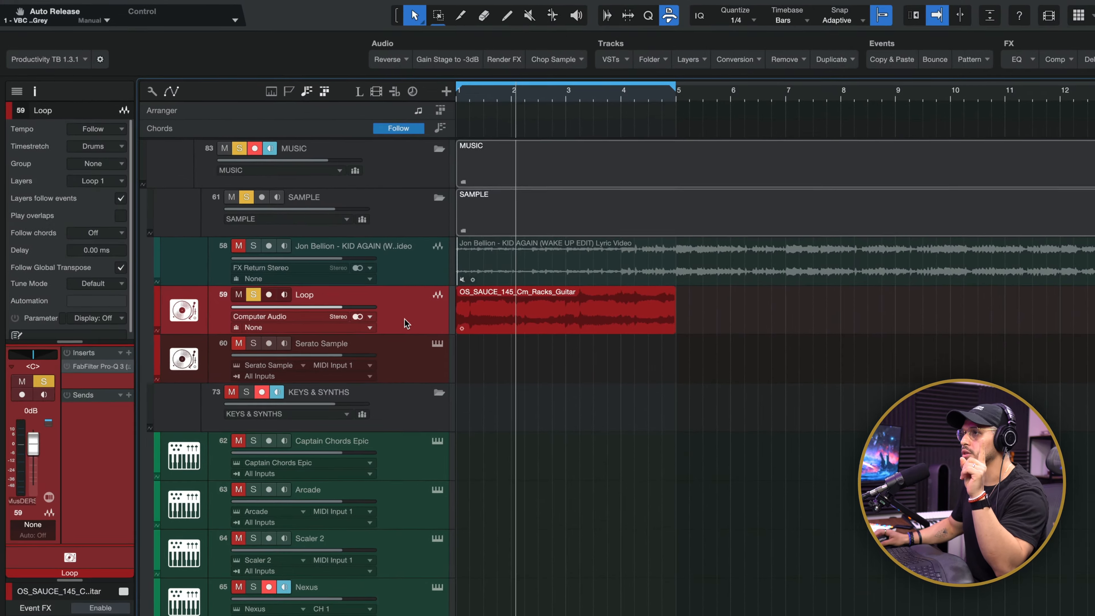
Step: Set the guitar loop track's timestretch algorithm to Sound - Elastique Pro Formant
click(97, 128)
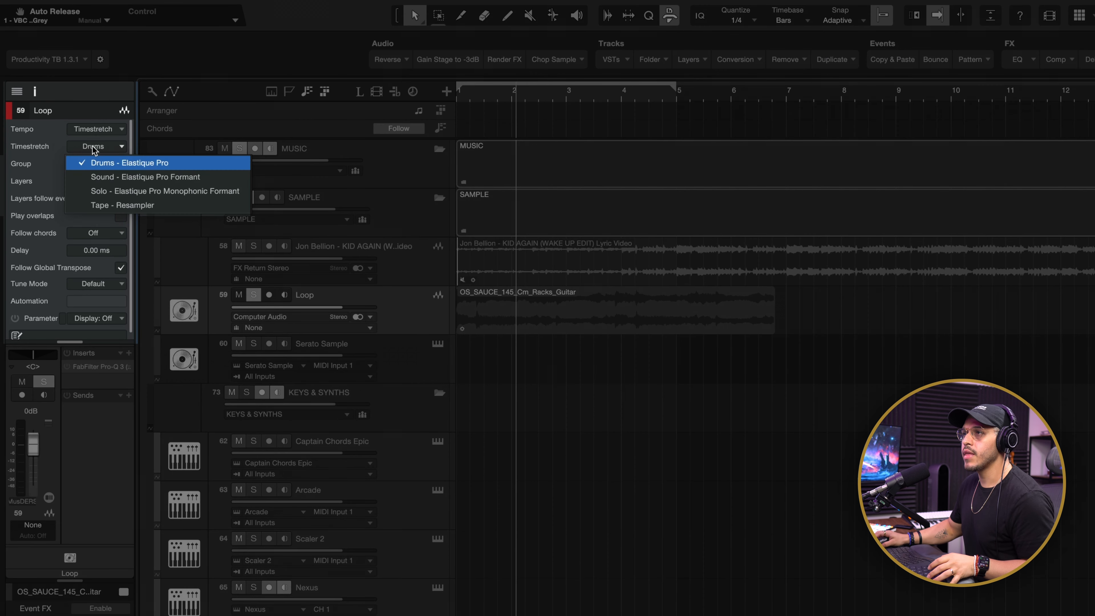
mouse_move(159, 177)
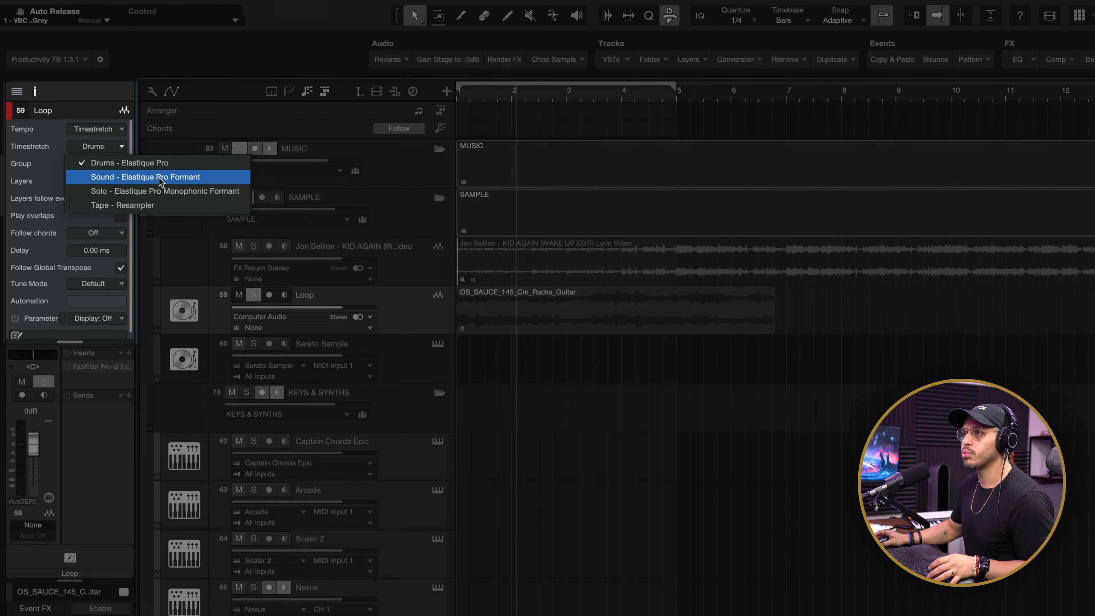
click(145, 177)
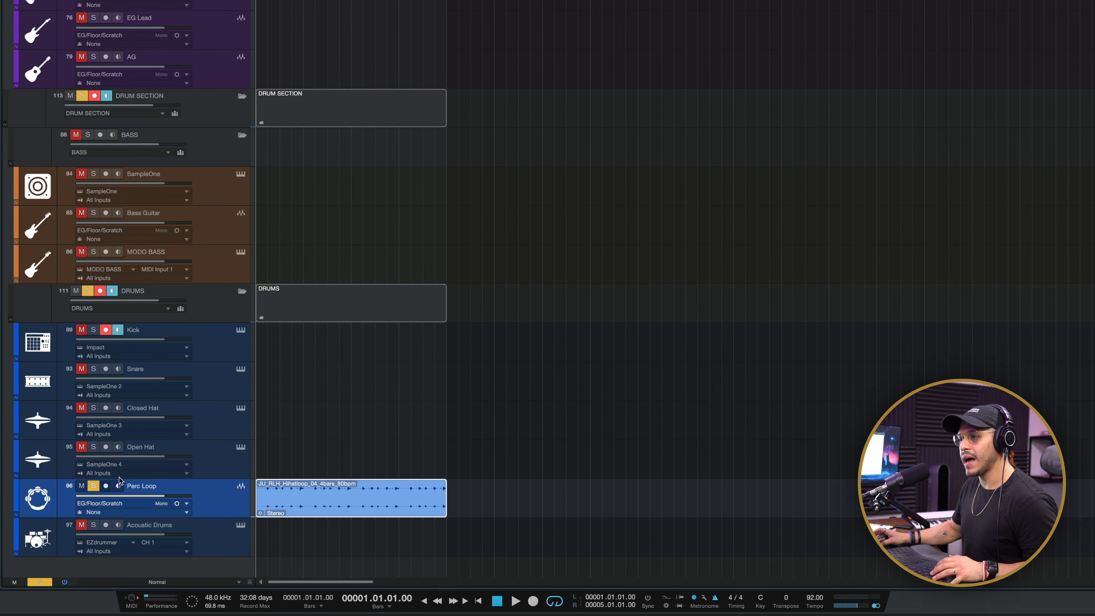
mouse_move(442, 405)
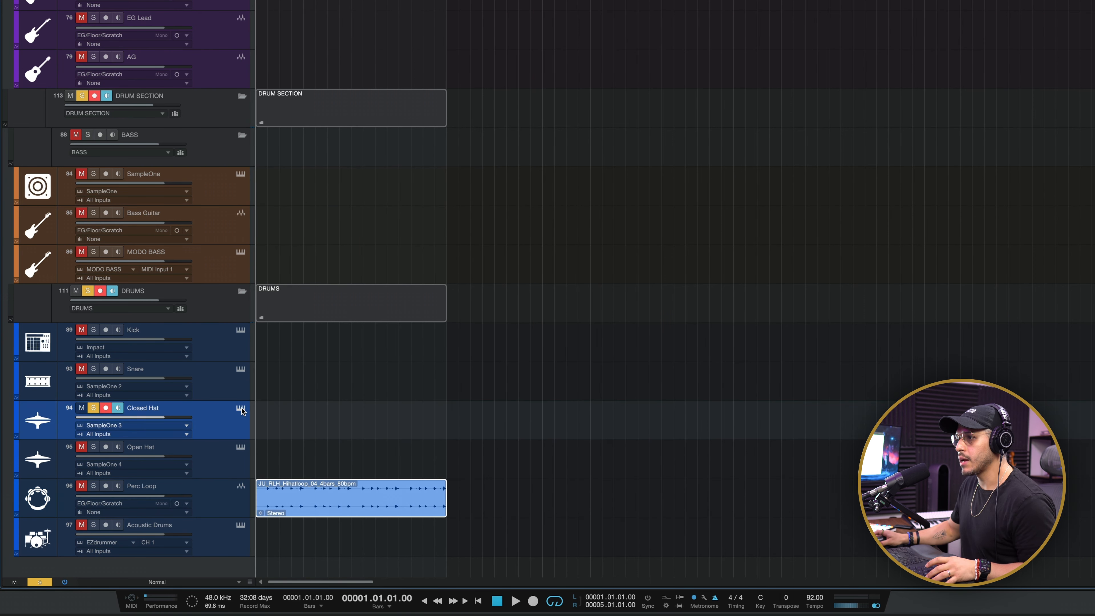
Step: Create an empty four-bar note part on the Closed Hat track and open it in the editor
click(240, 408)
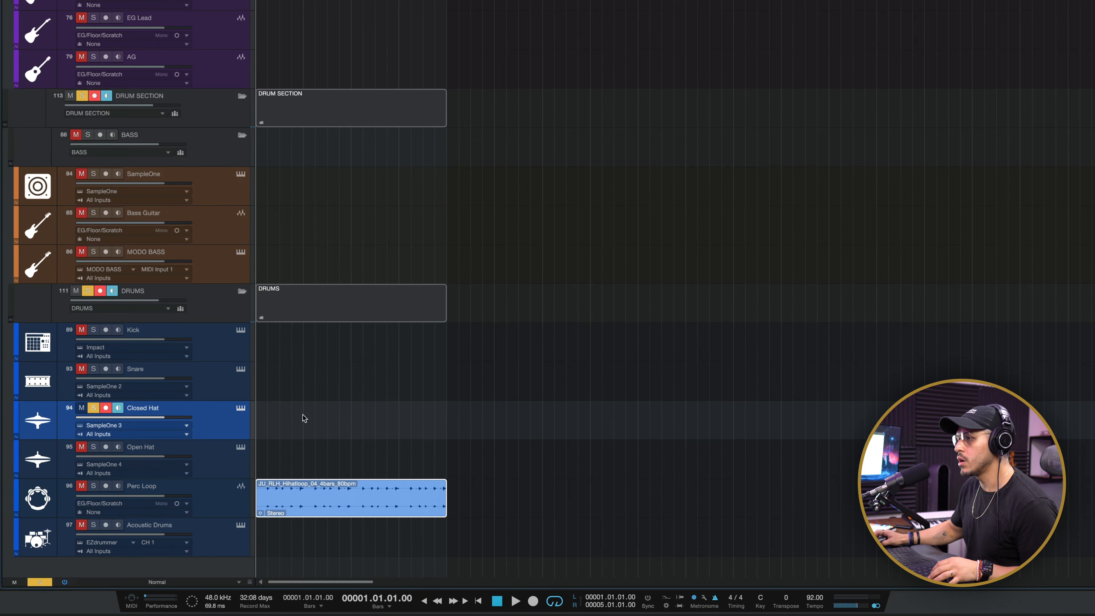
double_click(349, 498)
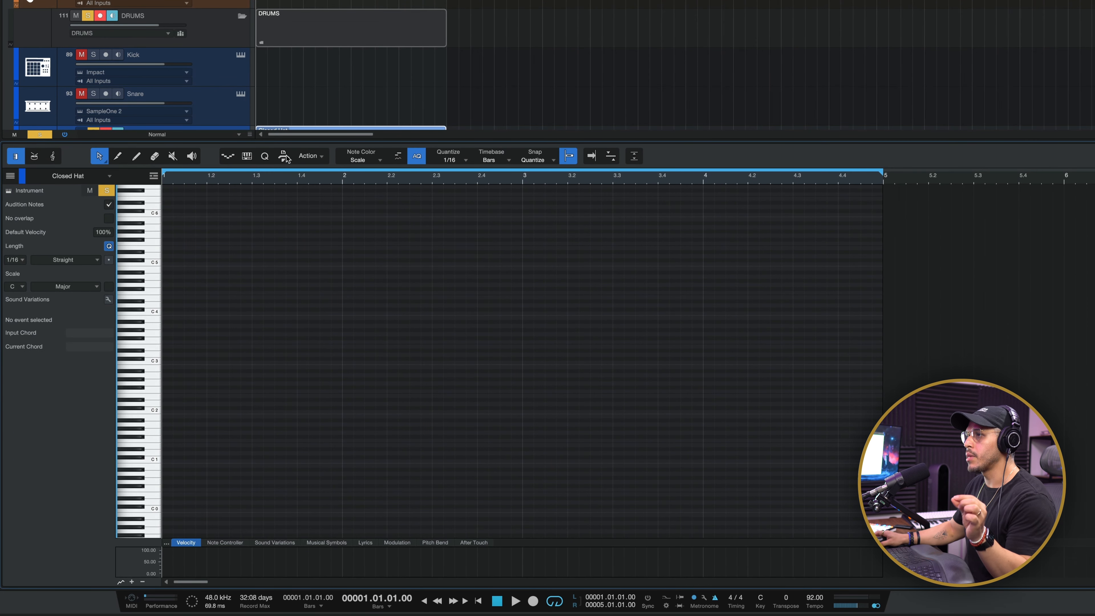
Step: Generate a 1/4 Sample One hi-hat pattern in the Closed Hat part and apply a velocity preset
click(283, 155)
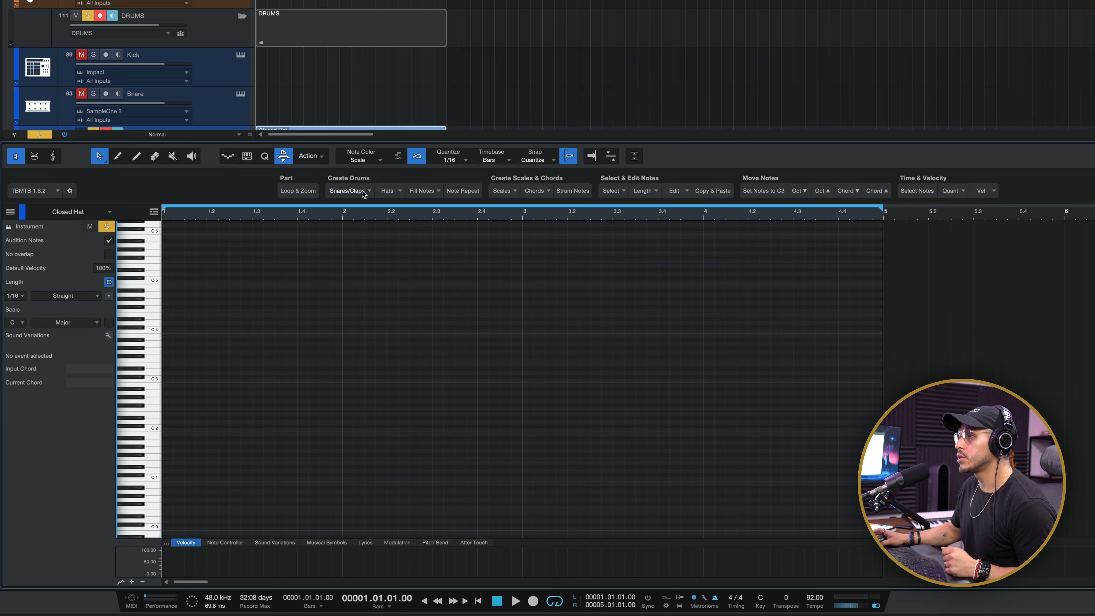
click(349, 191)
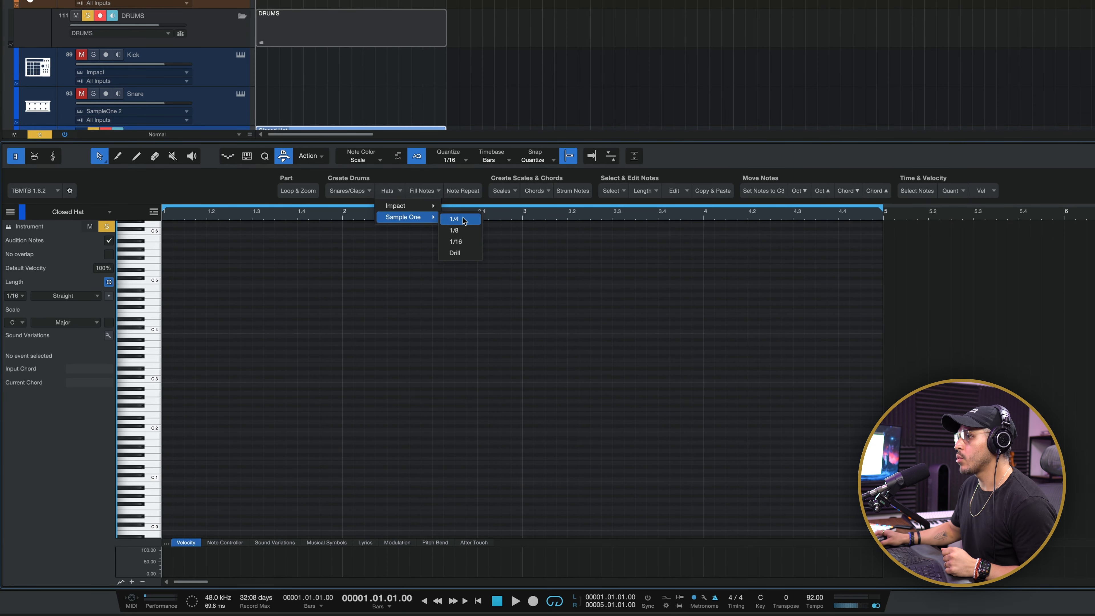
click(454, 219)
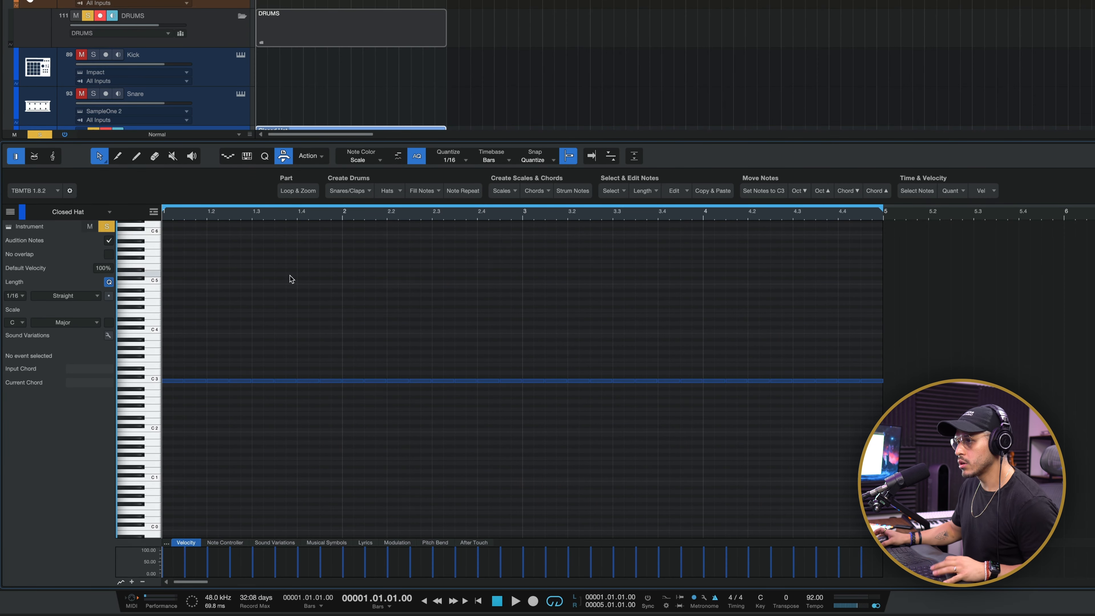
click(984, 190)
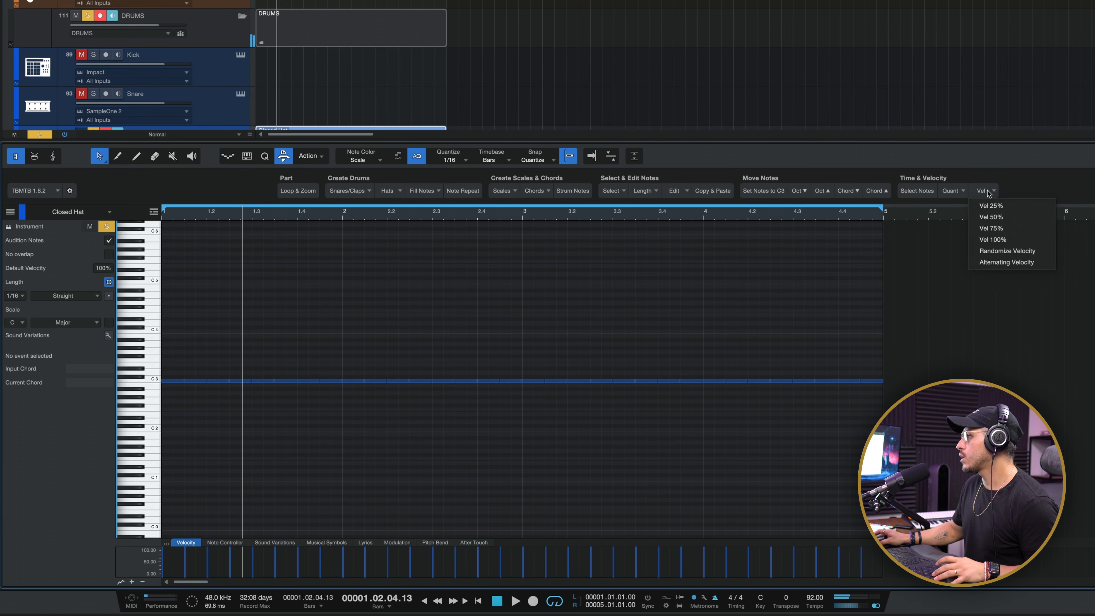
click(983, 190)
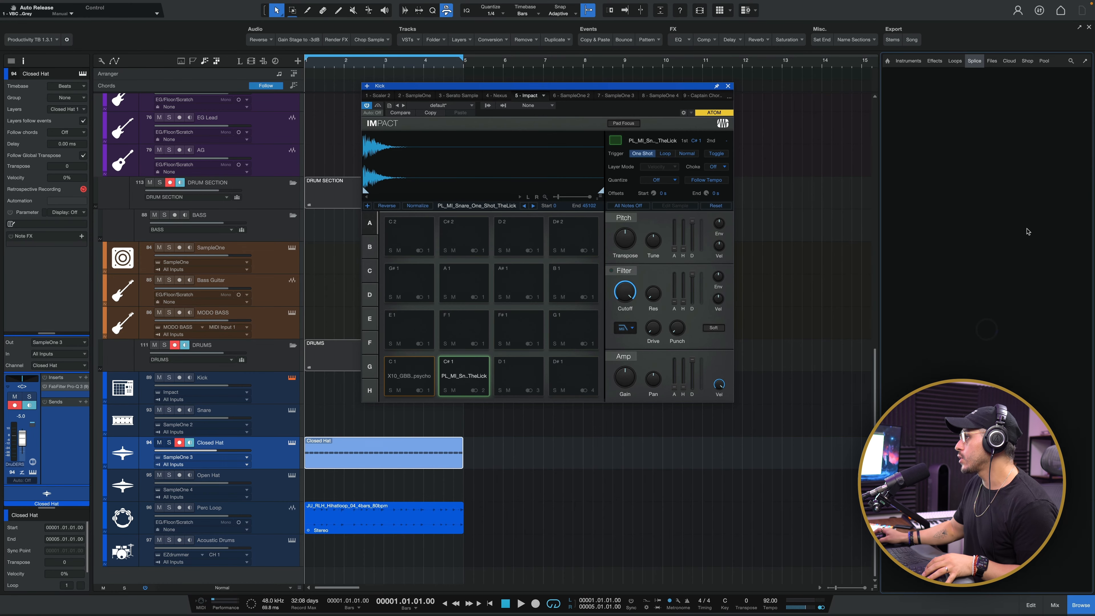
Step: Search Splice for the Pl_Mi snare one-shot, then open the recorded Kick part in the note editor
text(Pl_m)
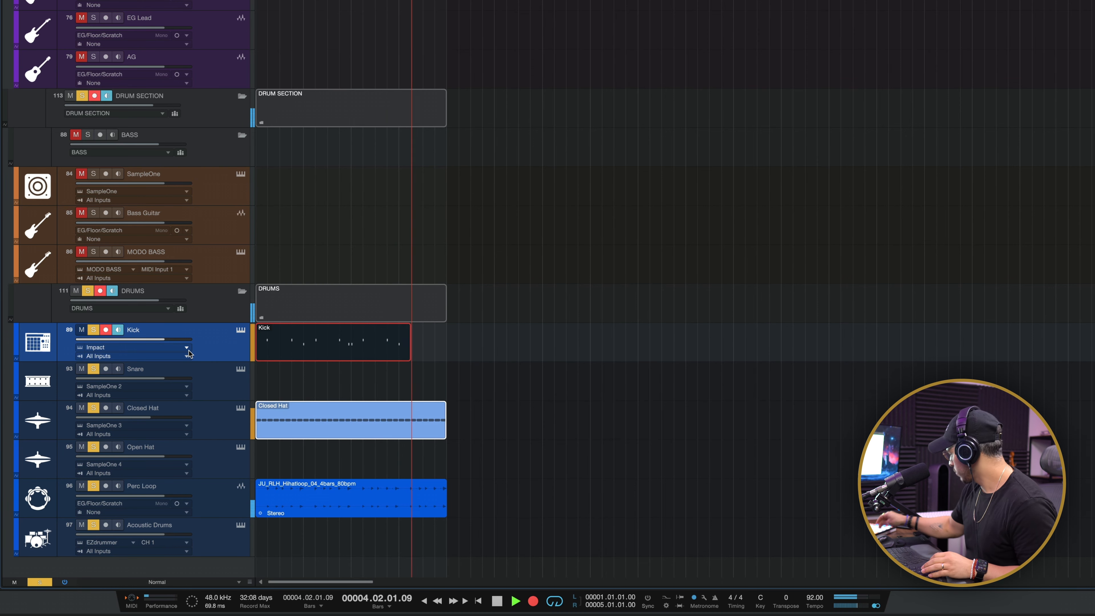
double_click(332, 342)
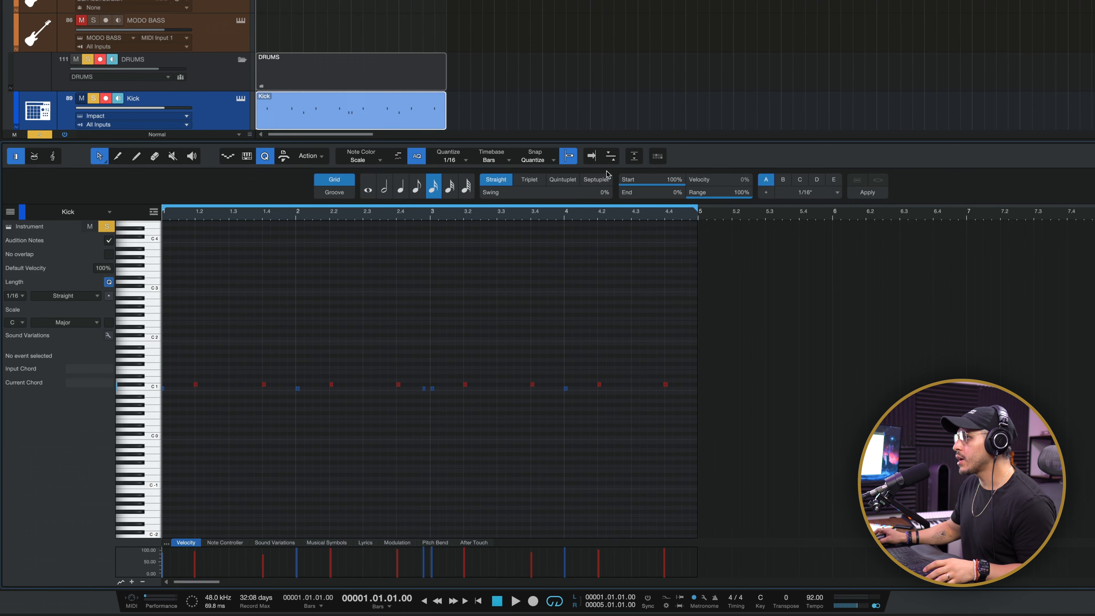
Step: Set the Kick part's quantize start strength to 70% on the 1/16 grid
drag(666, 180, 671, 189)
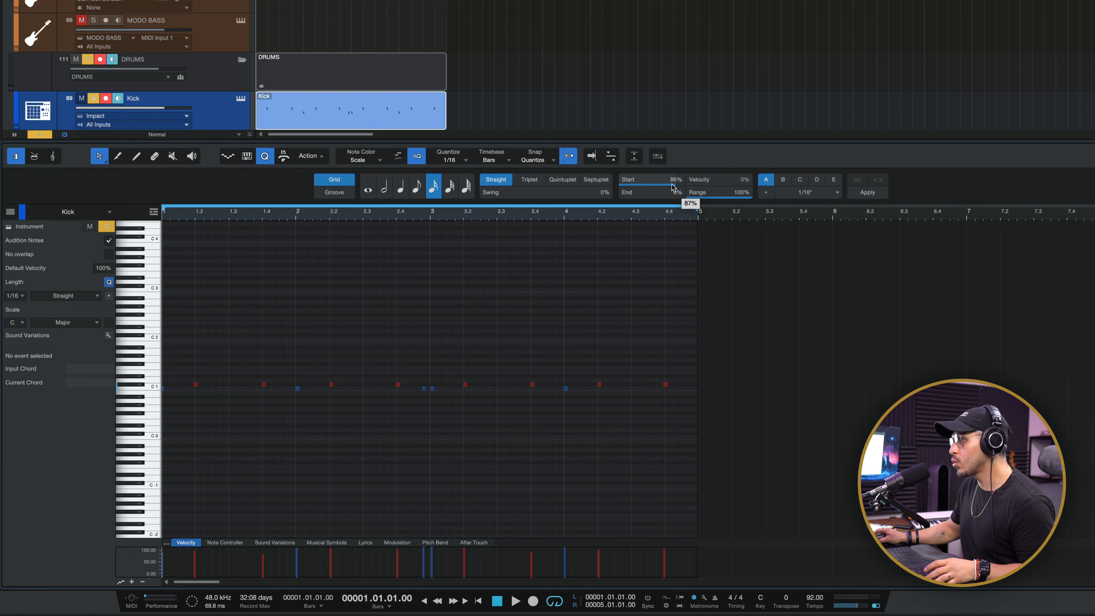
drag(673, 187, 662, 186)
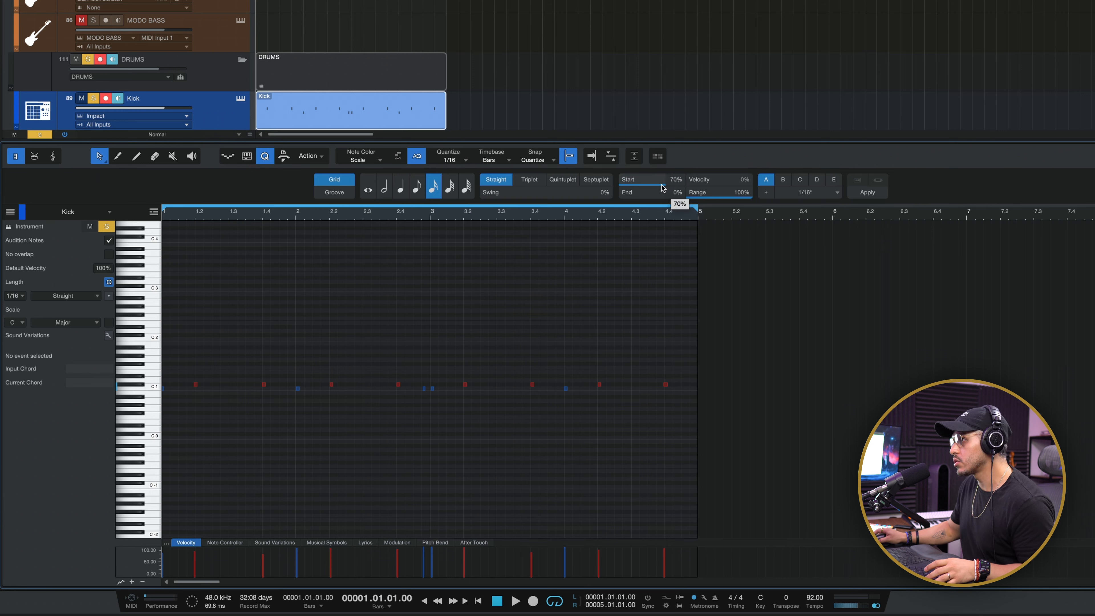
mouse_move(923, 217)
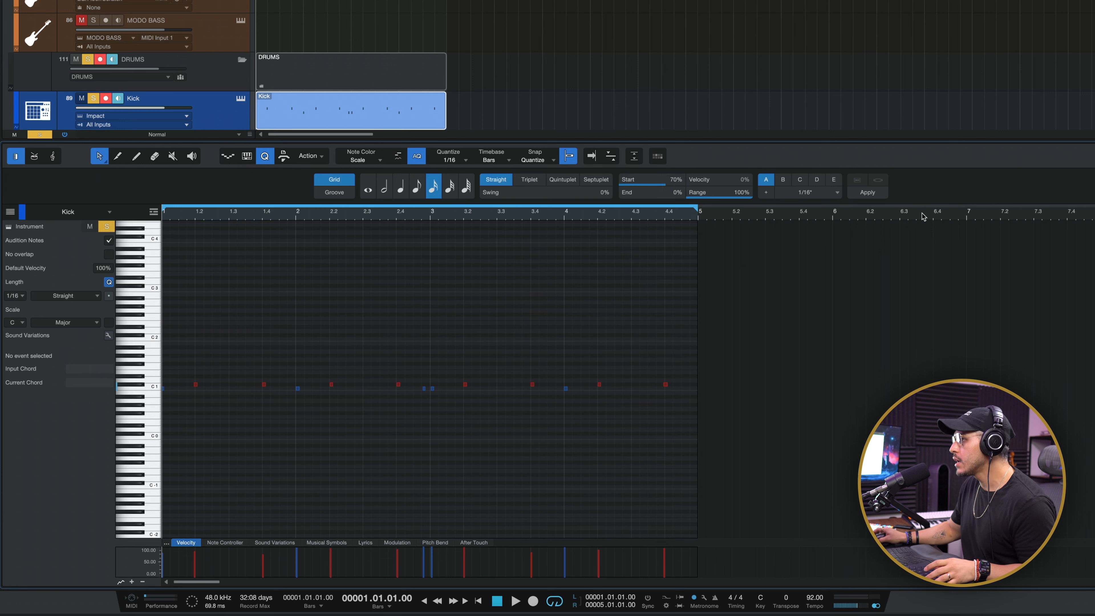
mouse_move(216, 139)
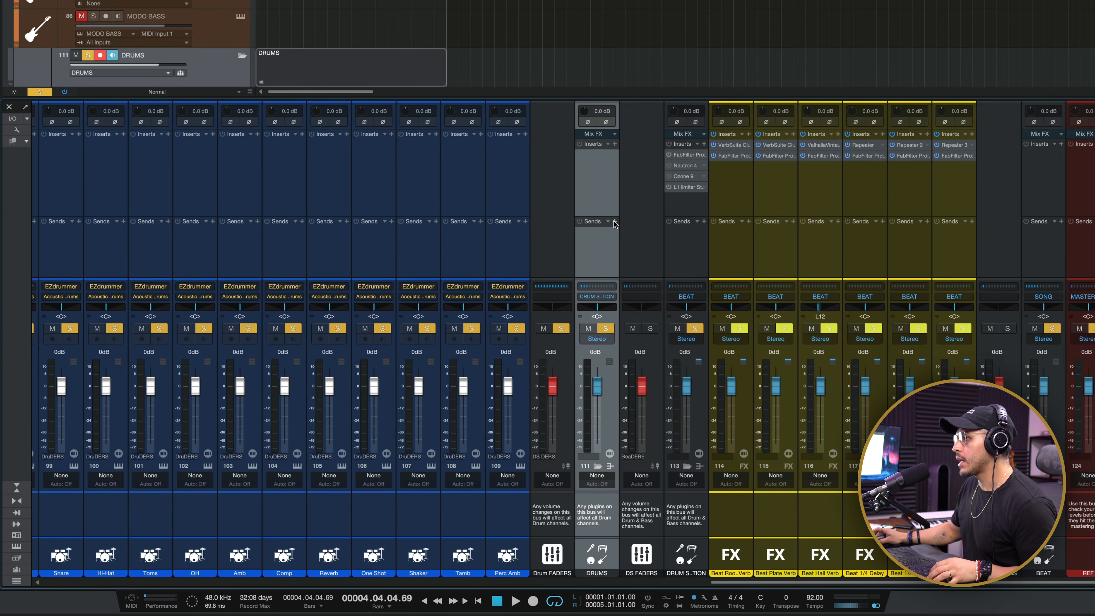
Step: Add a send from the DRUMS bus to Beat Room Verb at about -18.3 dB
click(591, 221)
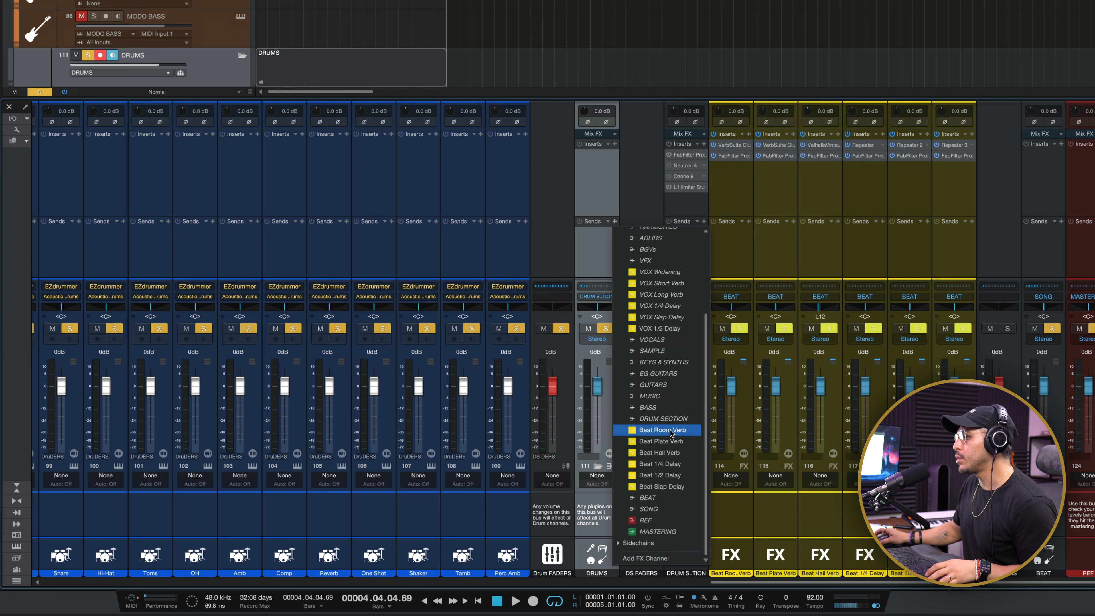
click(657, 429)
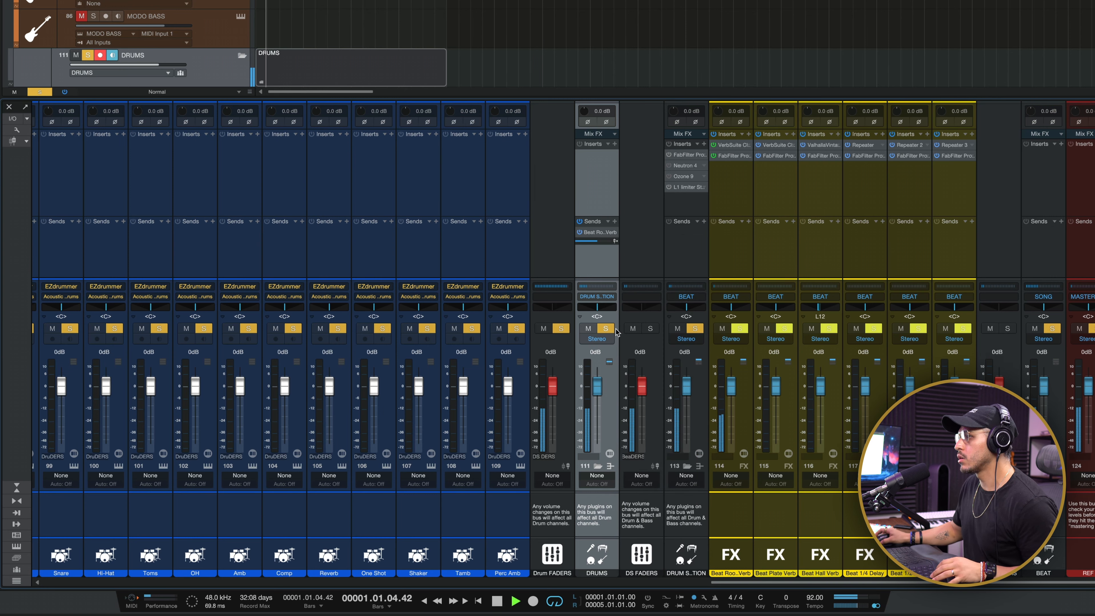
drag(592, 240, 583, 243)
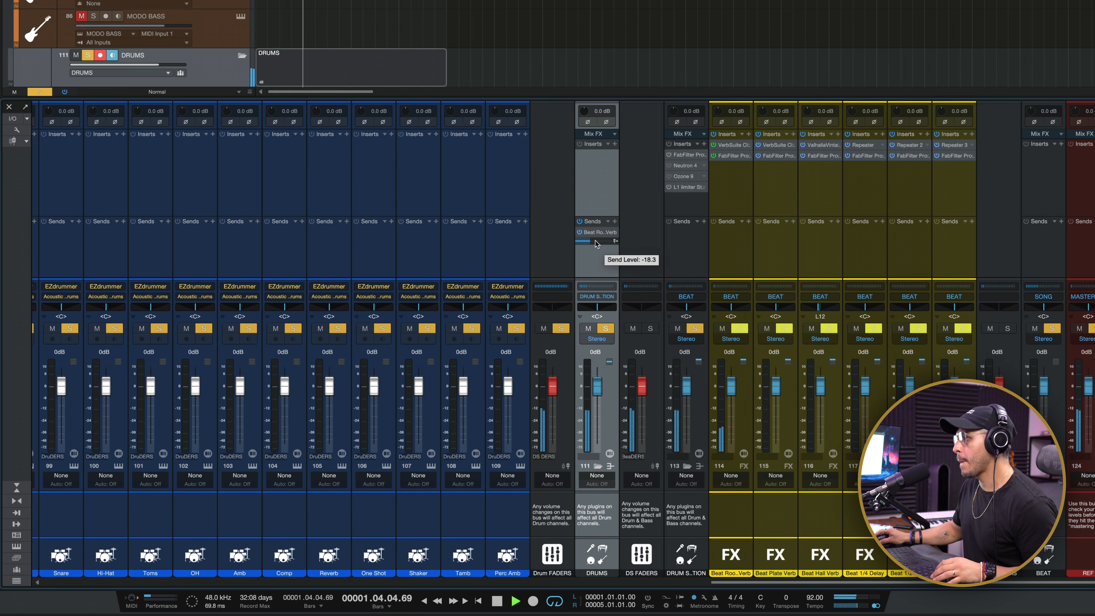
drag(590, 241, 587, 241)
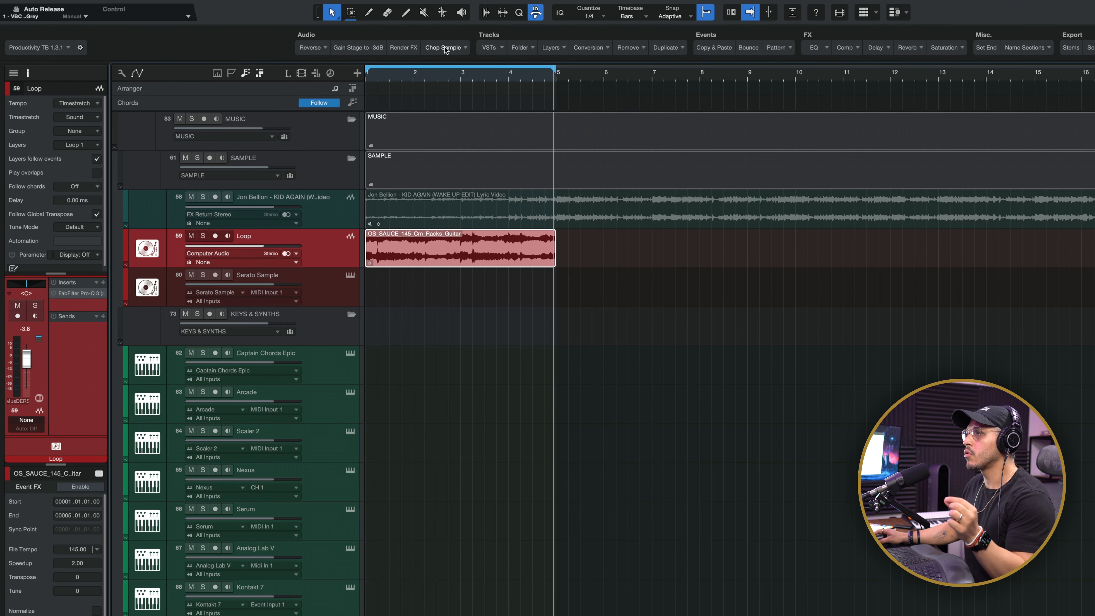
Step: Chop the guitar loop into Impact XT pads and put all pads in choke group 1
click(445, 47)
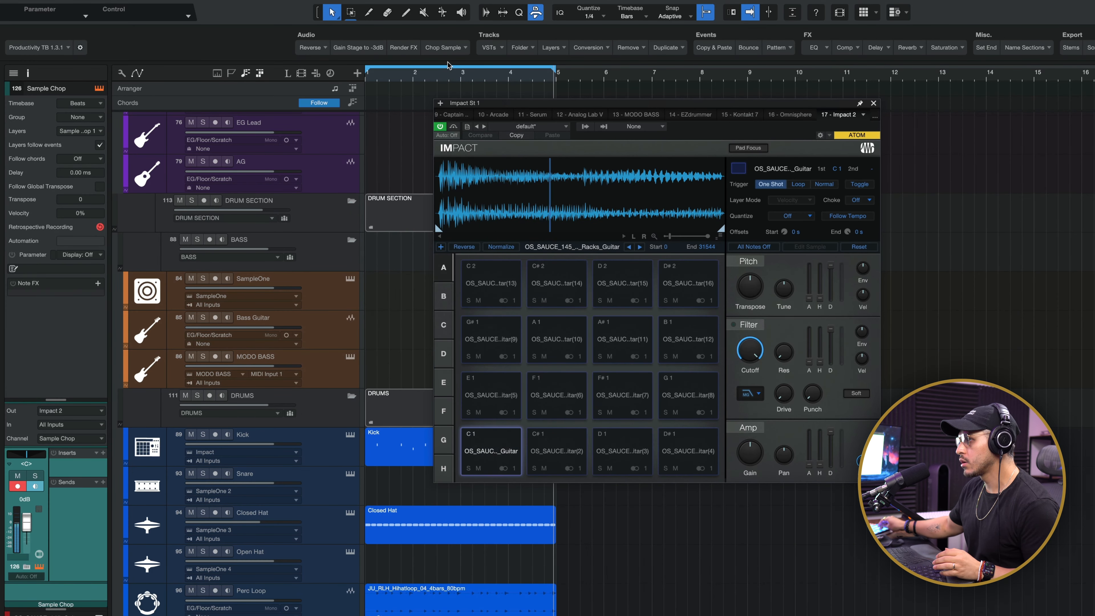
click(557, 451)
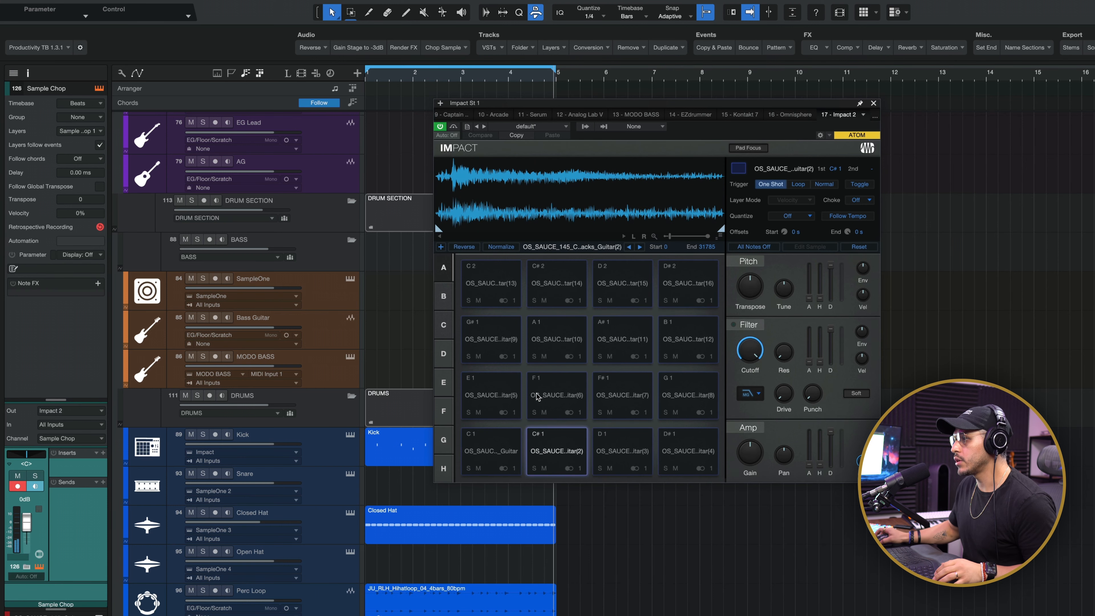
click(491, 450)
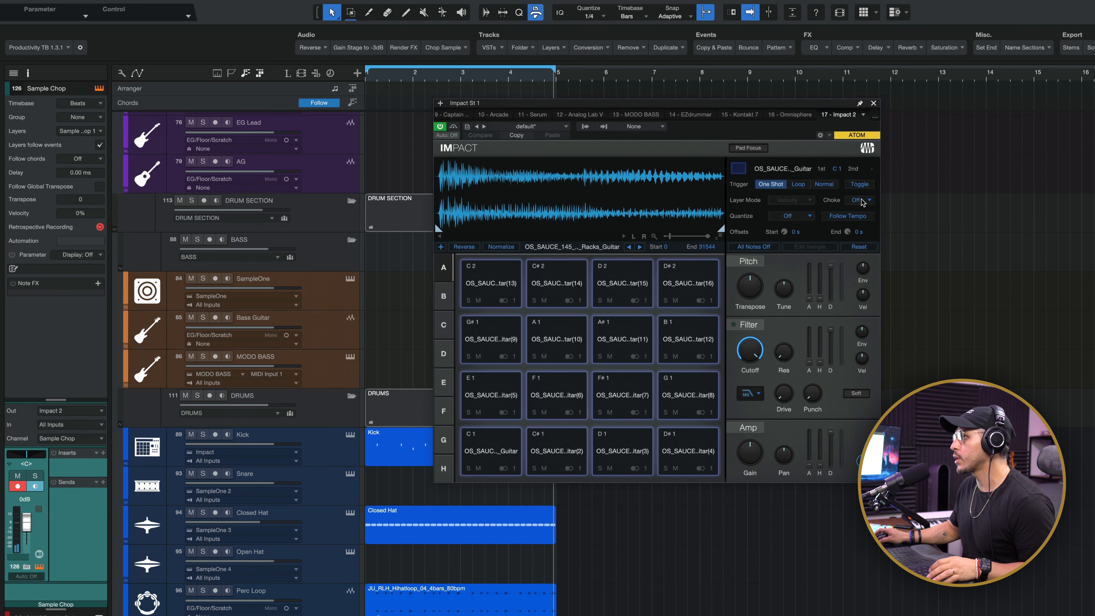
click(861, 199)
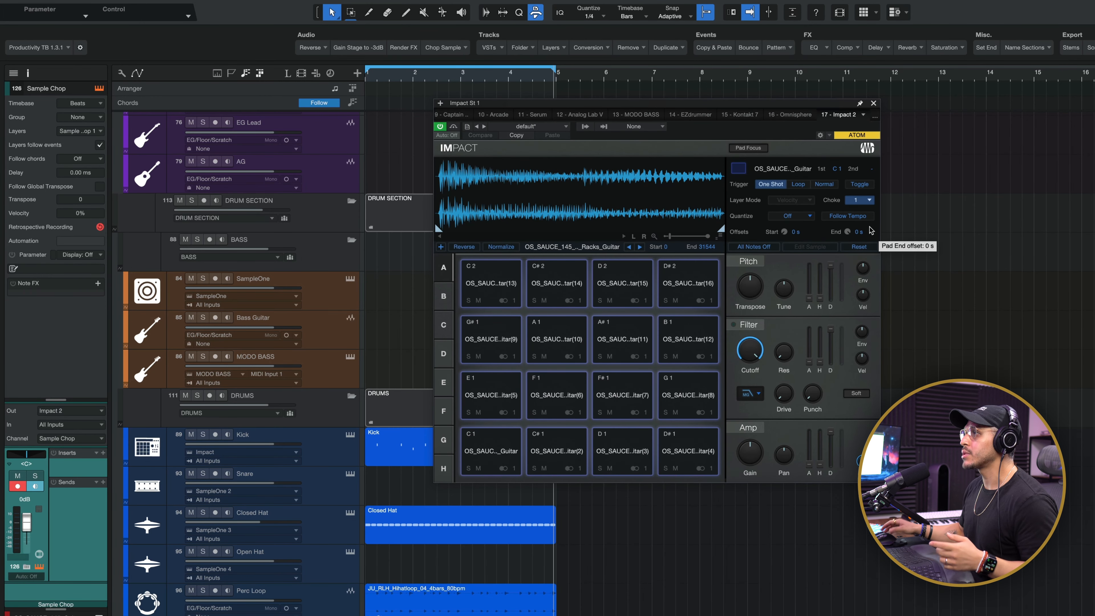
click(737, 168)
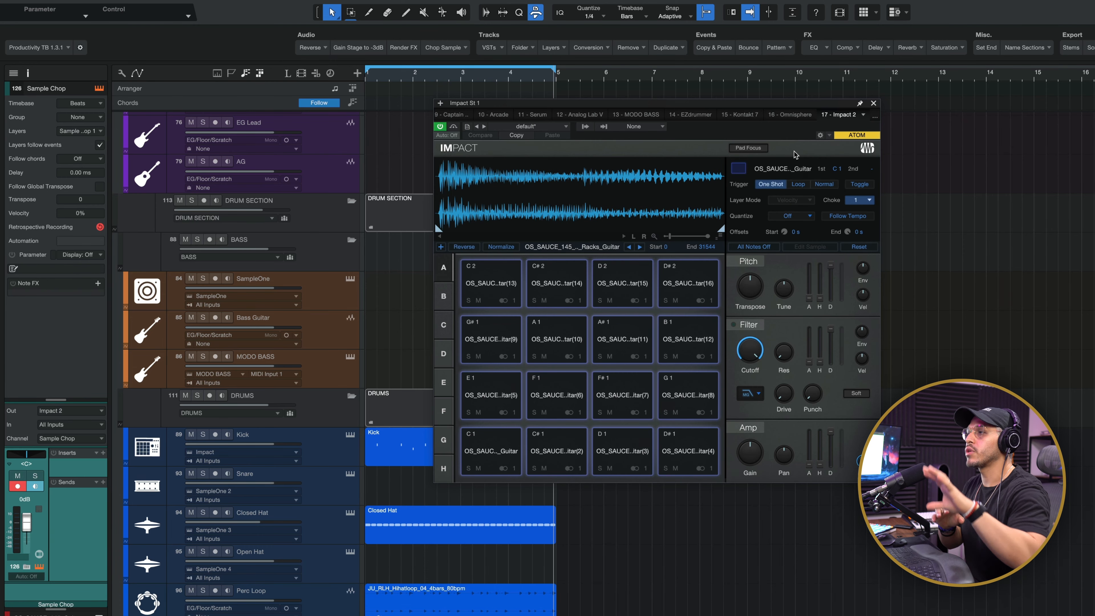
Step: Audition the guitar slice pads one by one to plan a chop pattern
click(490, 450)
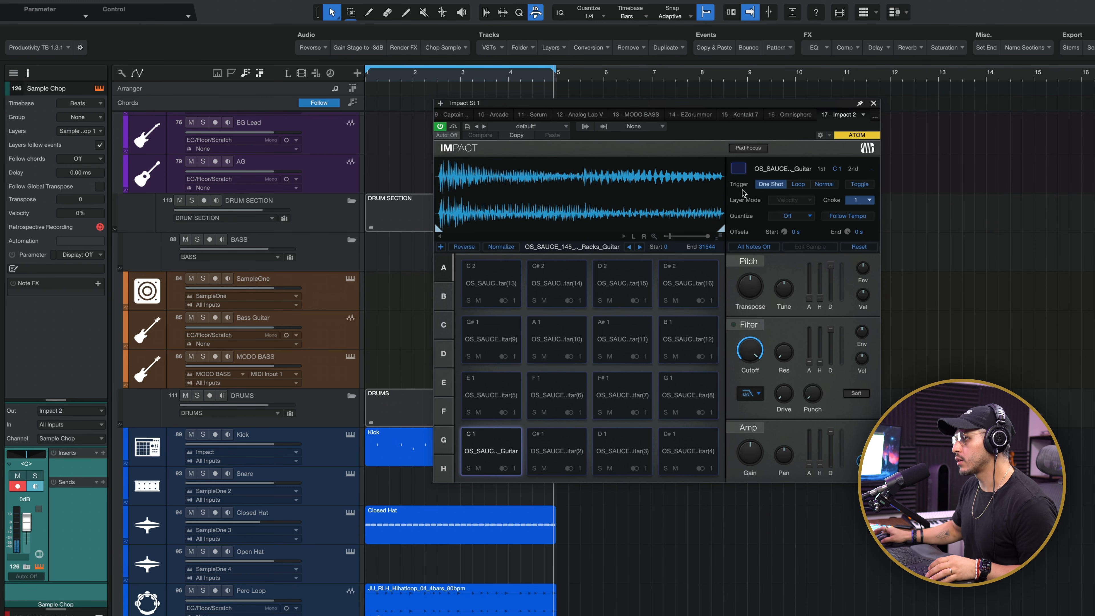
click(556, 450)
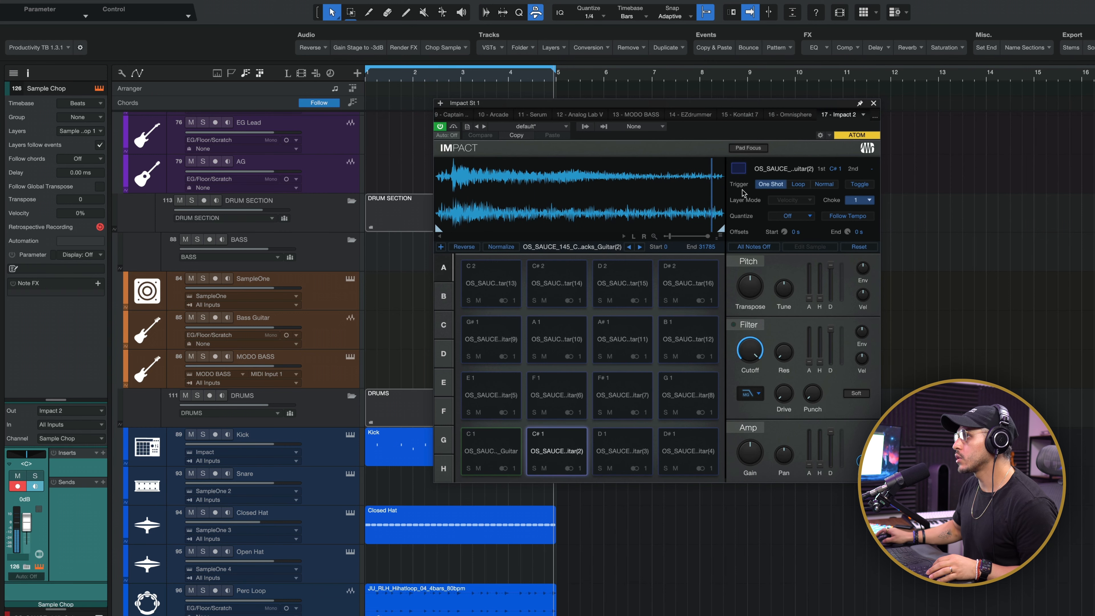
click(621, 450)
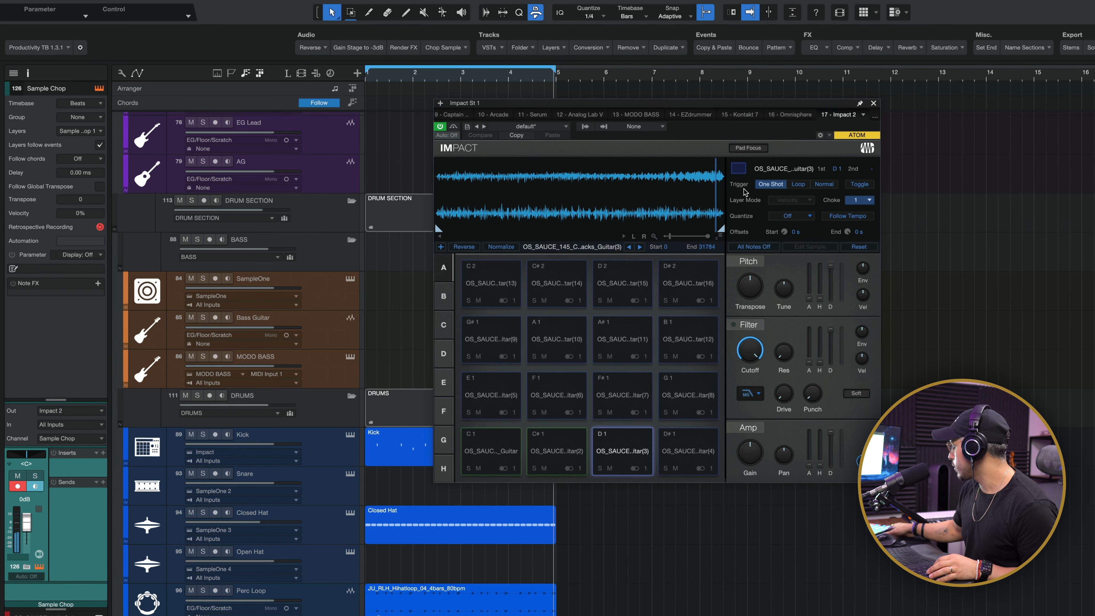
click(688, 451)
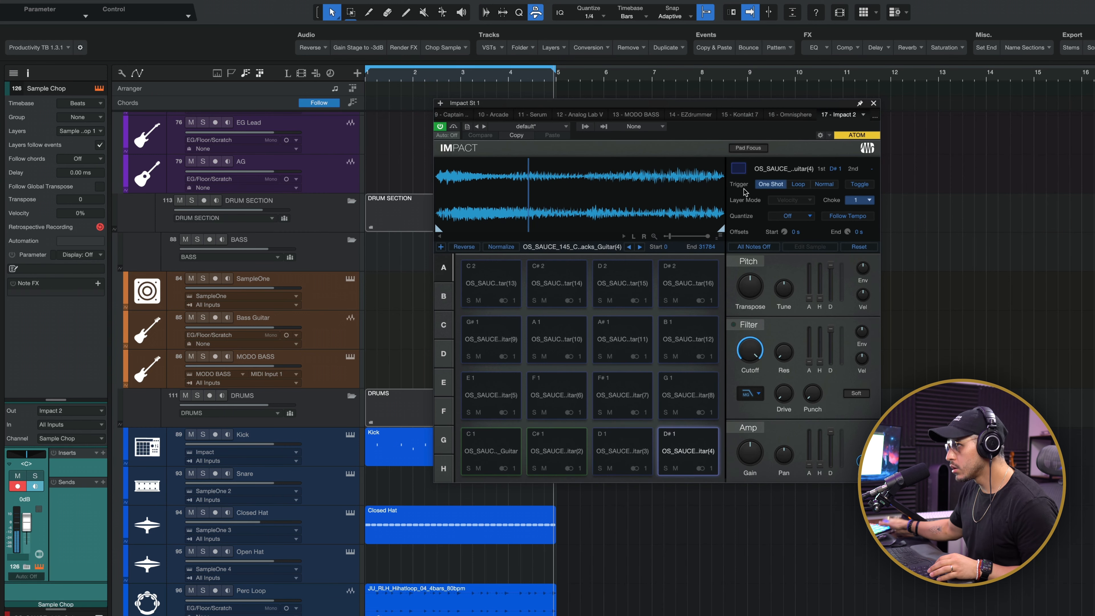
click(491, 395)
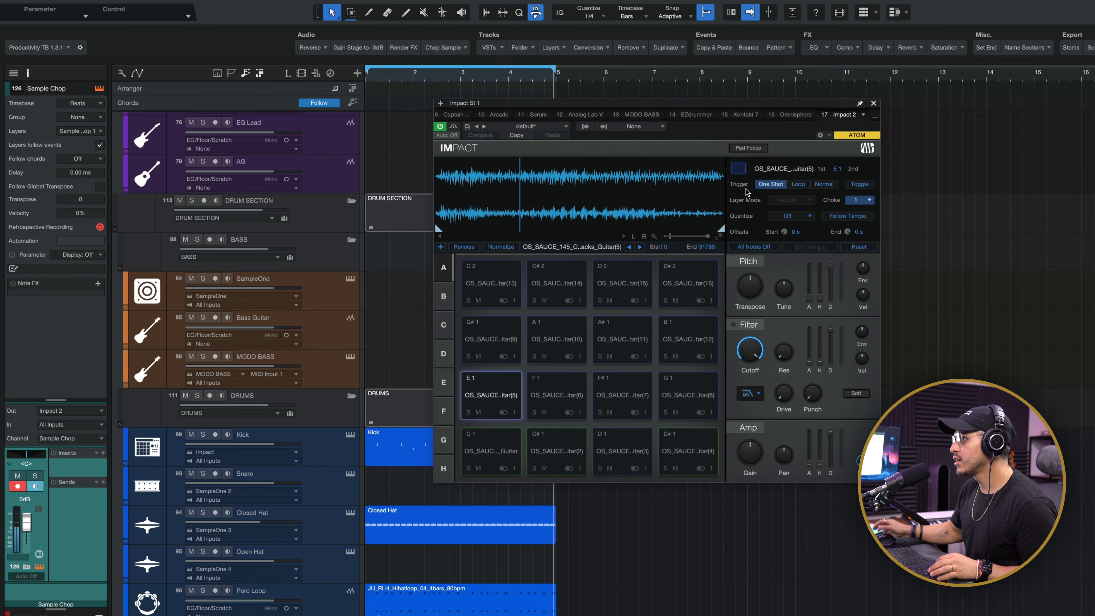
click(556, 395)
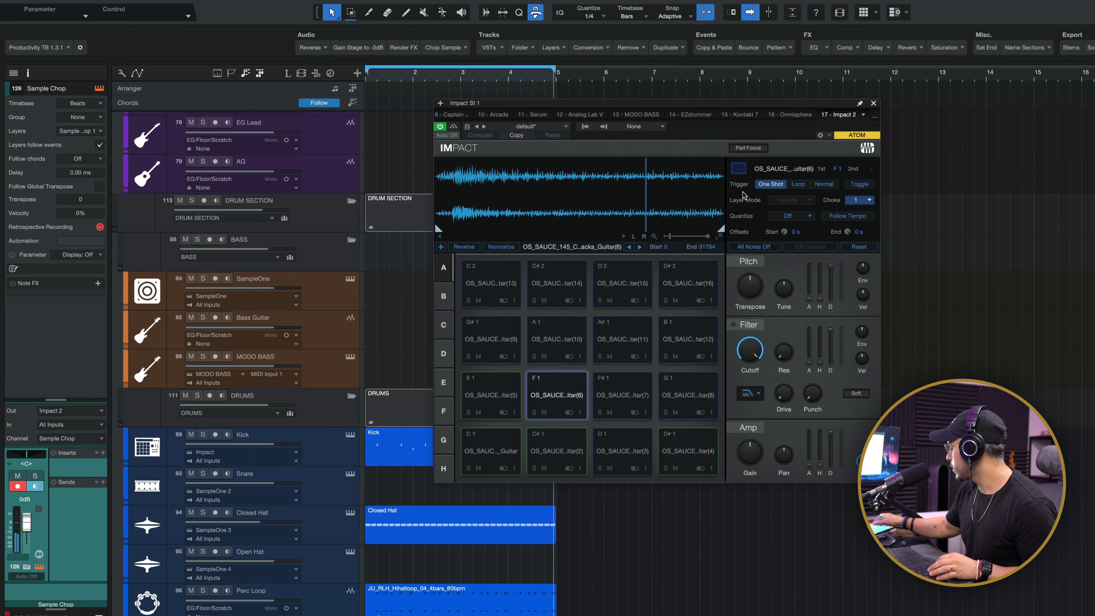
click(688, 395)
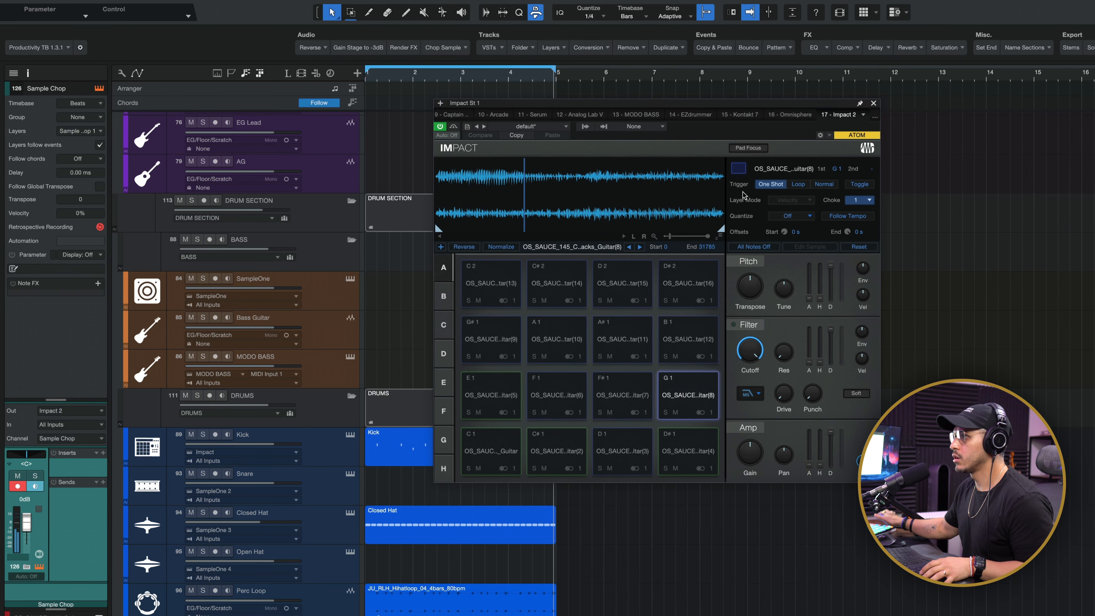
click(687, 396)
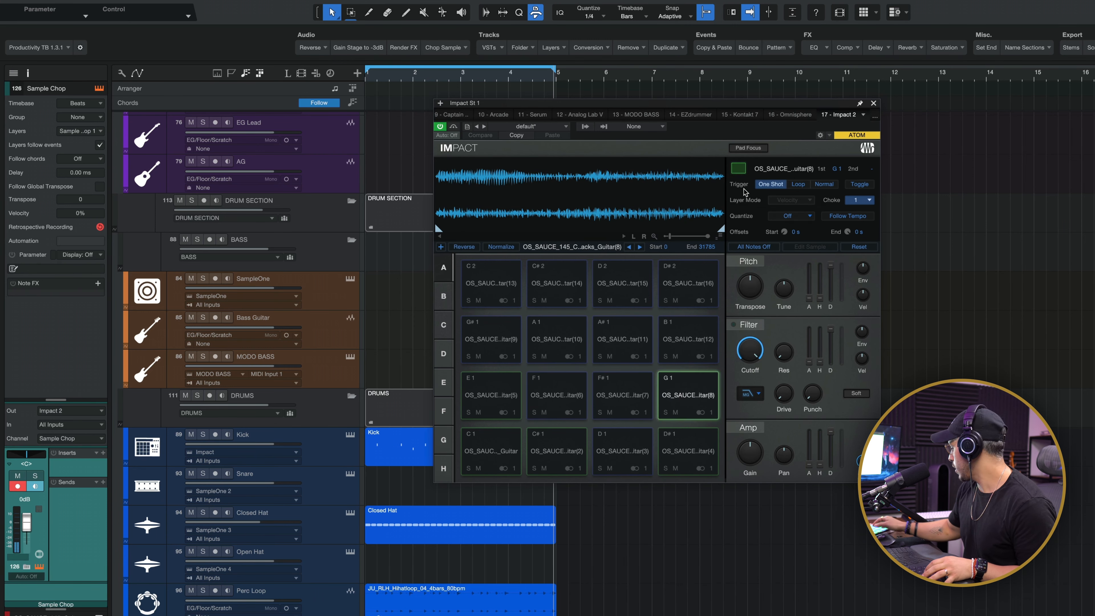
click(490, 339)
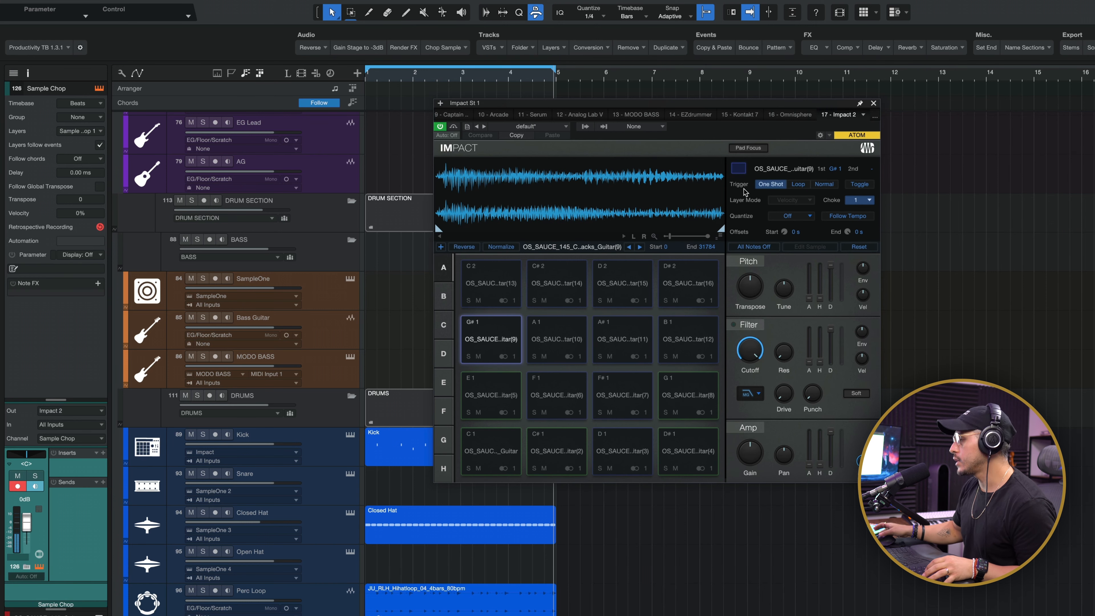
click(557, 451)
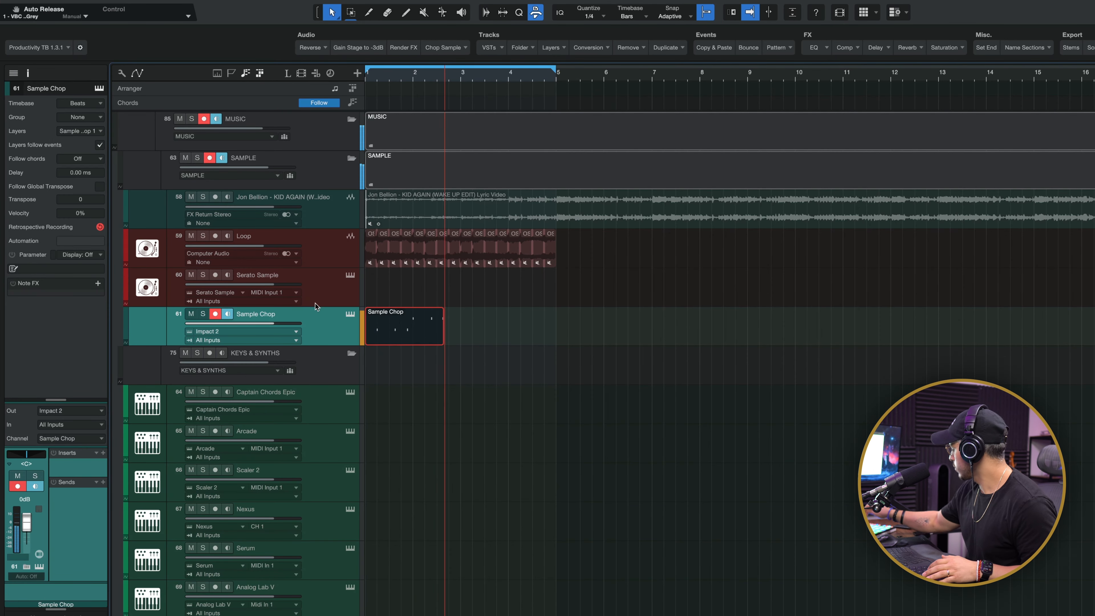
Step: Record the four-bar chop pattern on Sample Chop and open it in the note editor
click(419, 326)
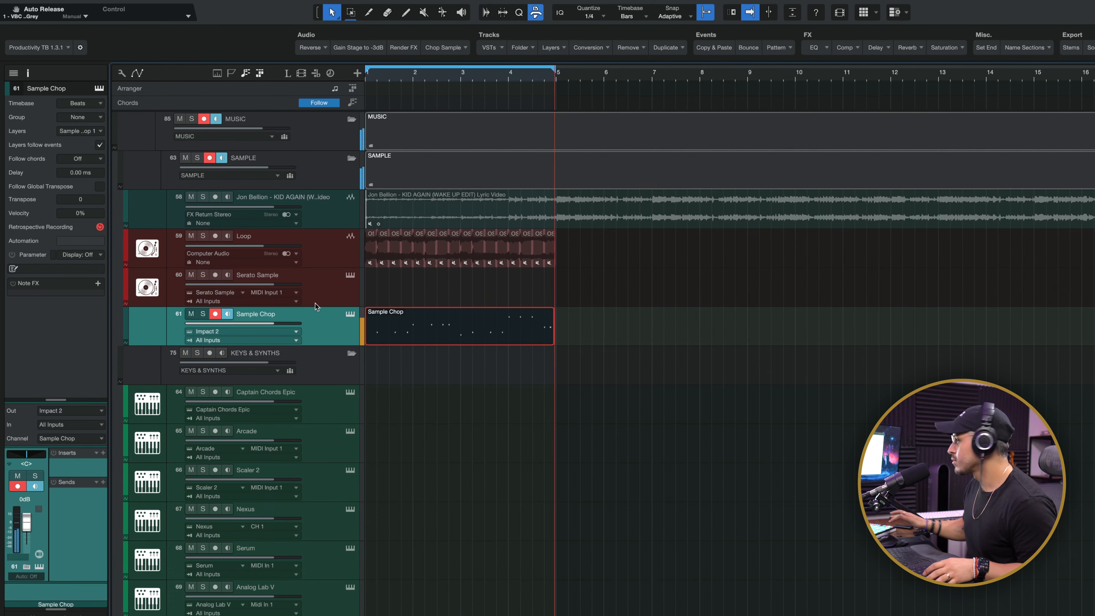
double_click(458, 326)
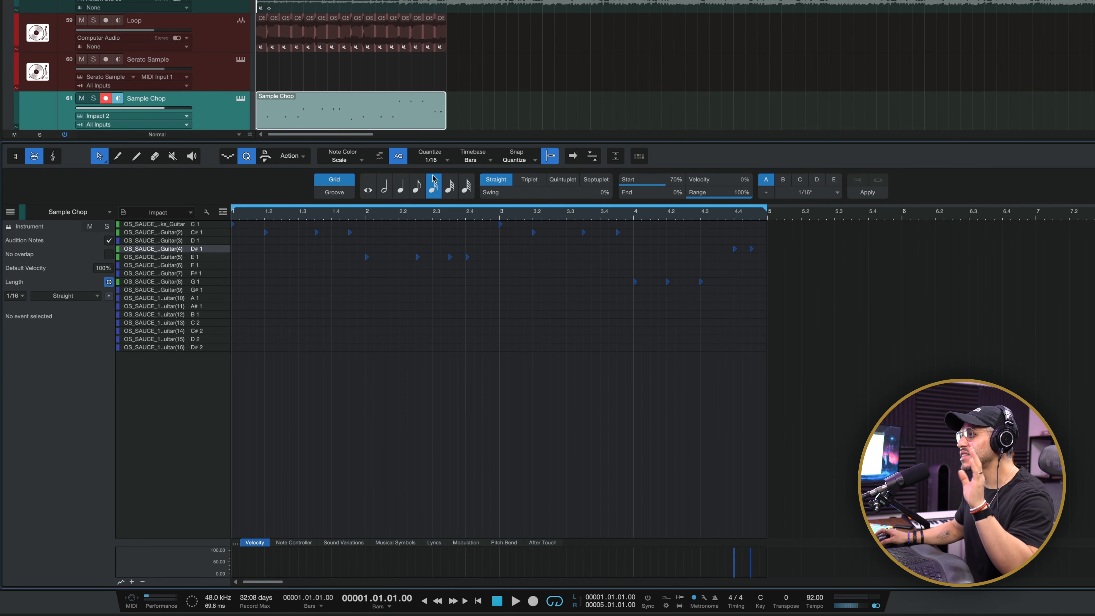
mouse_move(307, 148)
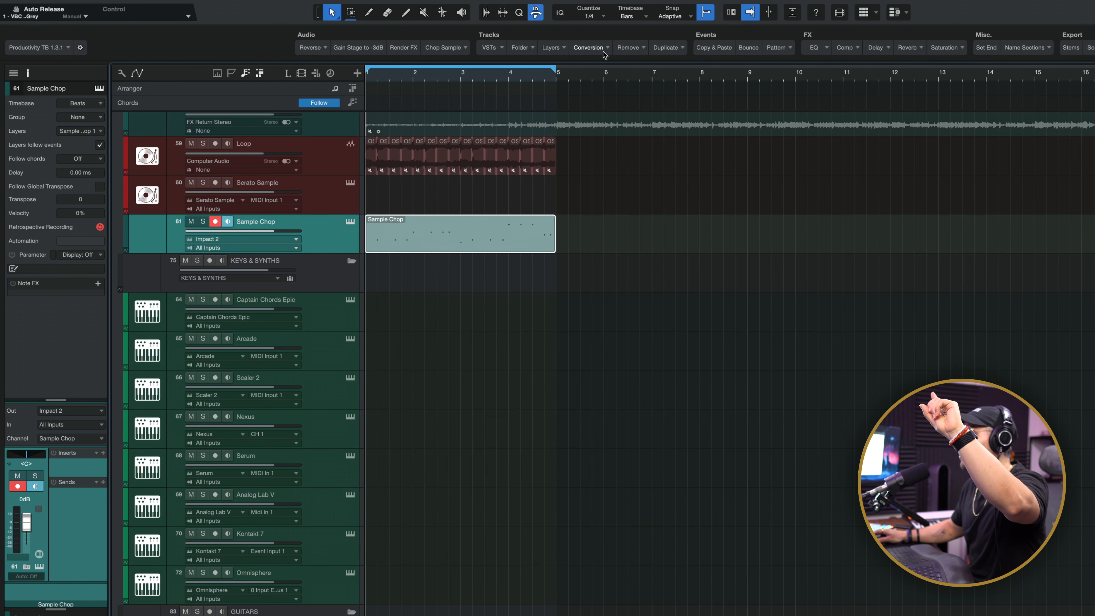
Step: Transform the Sample Chop instrument track to an audio track and rename it Chopped Sample
click(589, 48)
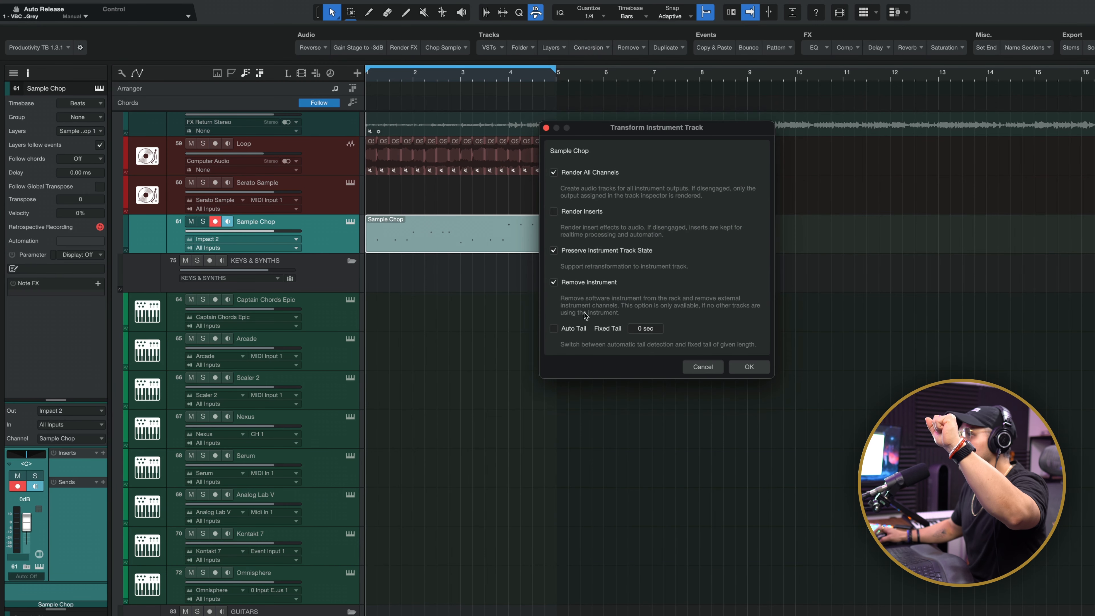
click(748, 367)
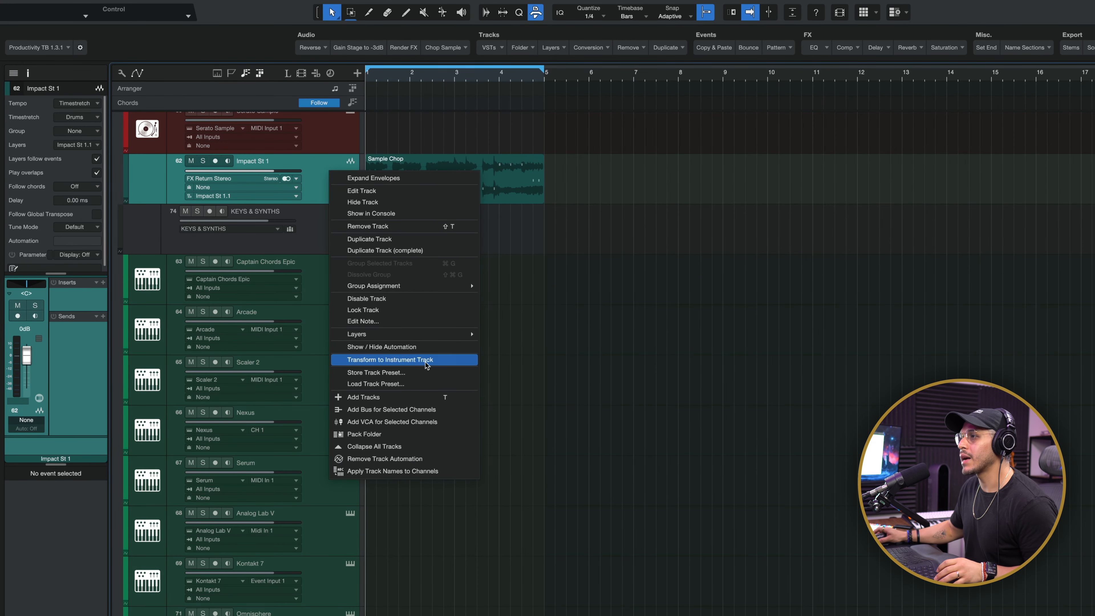
click(388, 359)
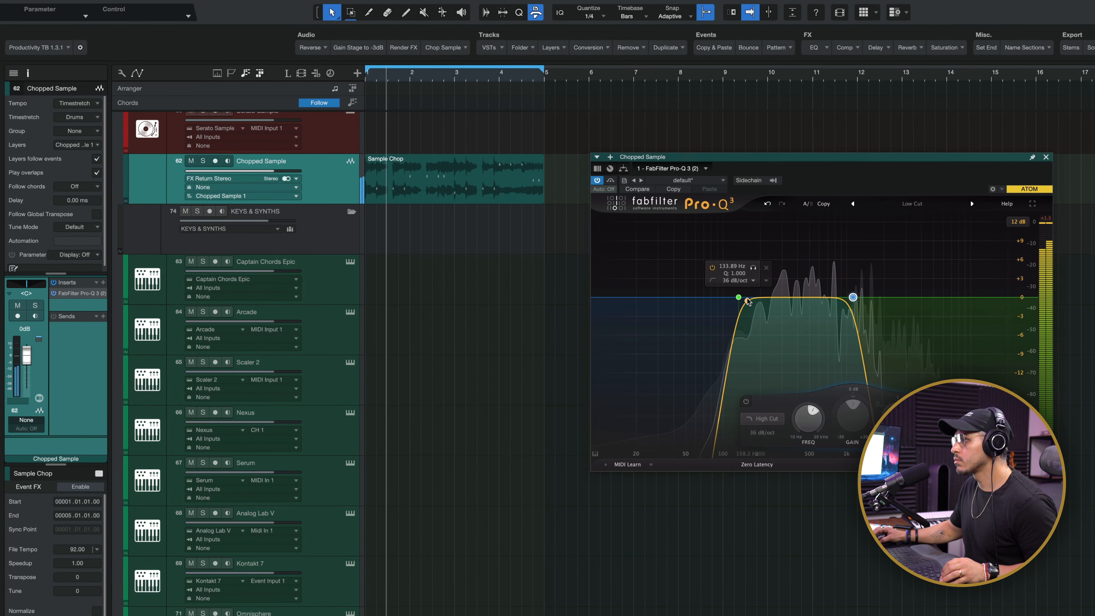
Step: Move the Pro-Q 3 low-cut node to thin the sample's low end, then leave the EQ
drag(738, 298, 784, 297)
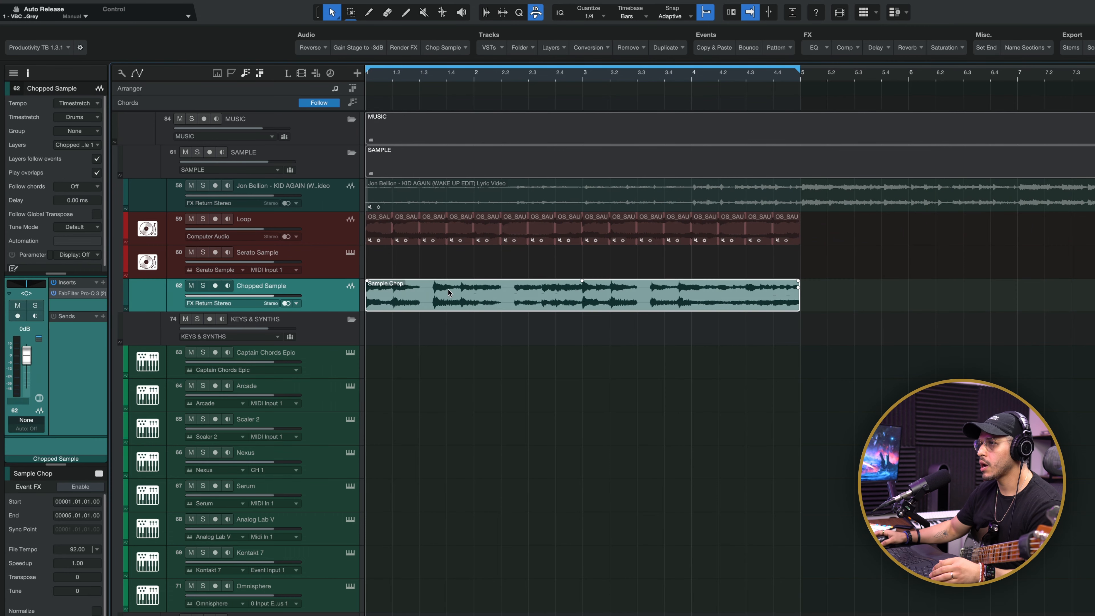
right_click(448, 293)
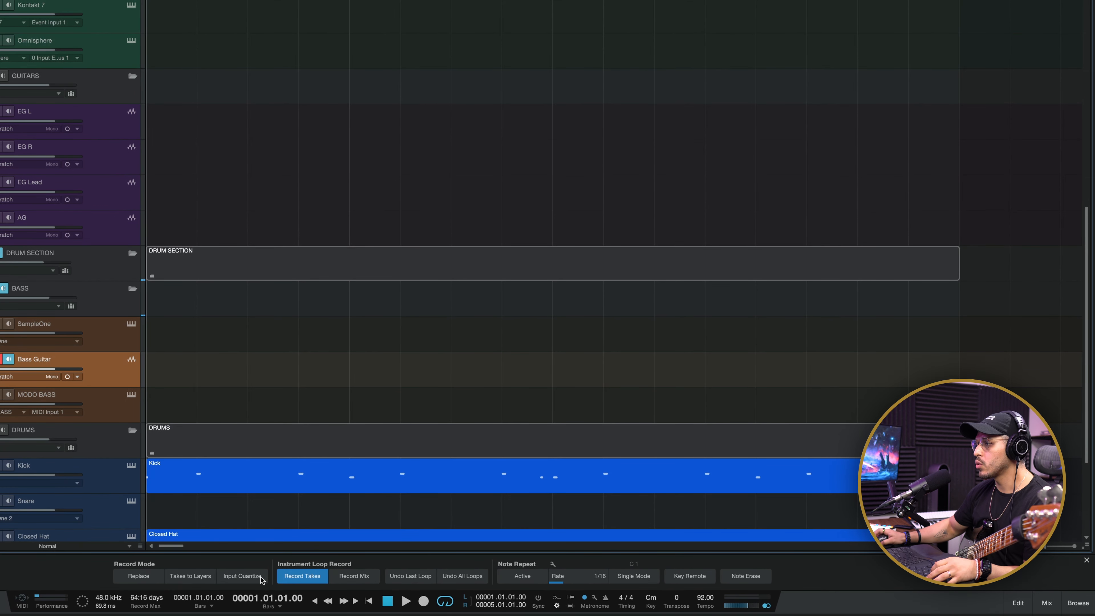
mouse_move(190, 576)
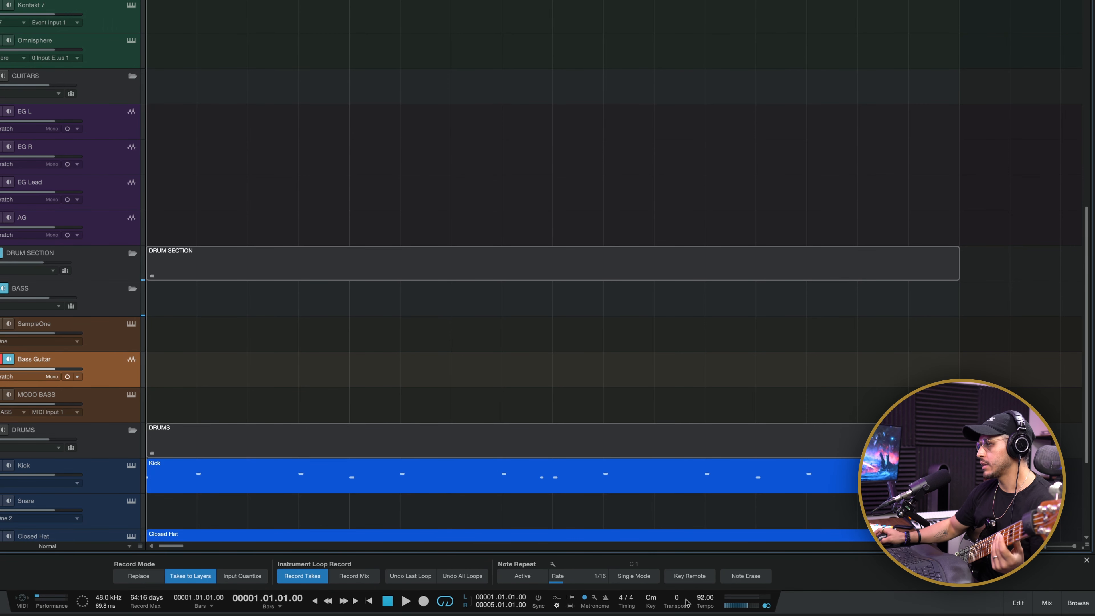
Step: Enable Takes to Layers in the Record panel so bass takes stack as layers
scroll(down, 3)
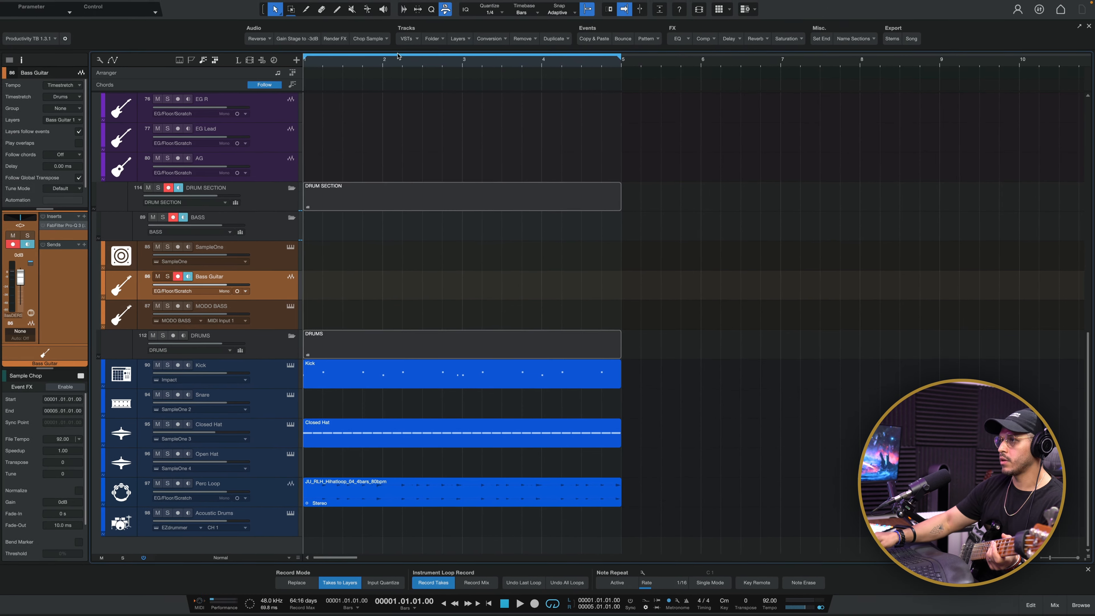
click(519, 603)
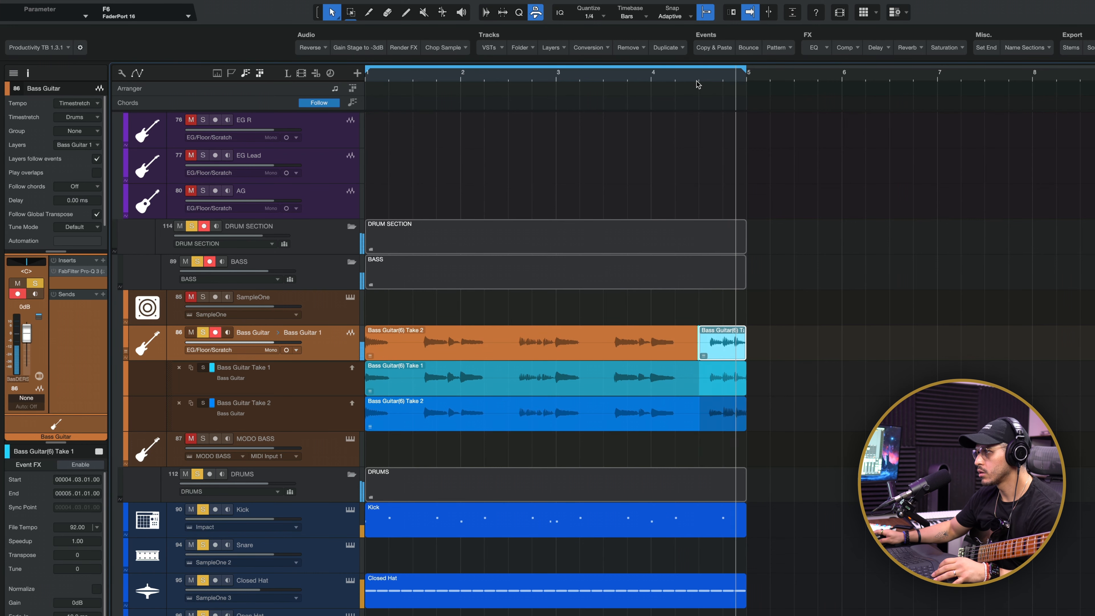
Step: Uncheck Expand Layers on the Bass Guitar track to hide the comped take layers
right_click(251, 343)
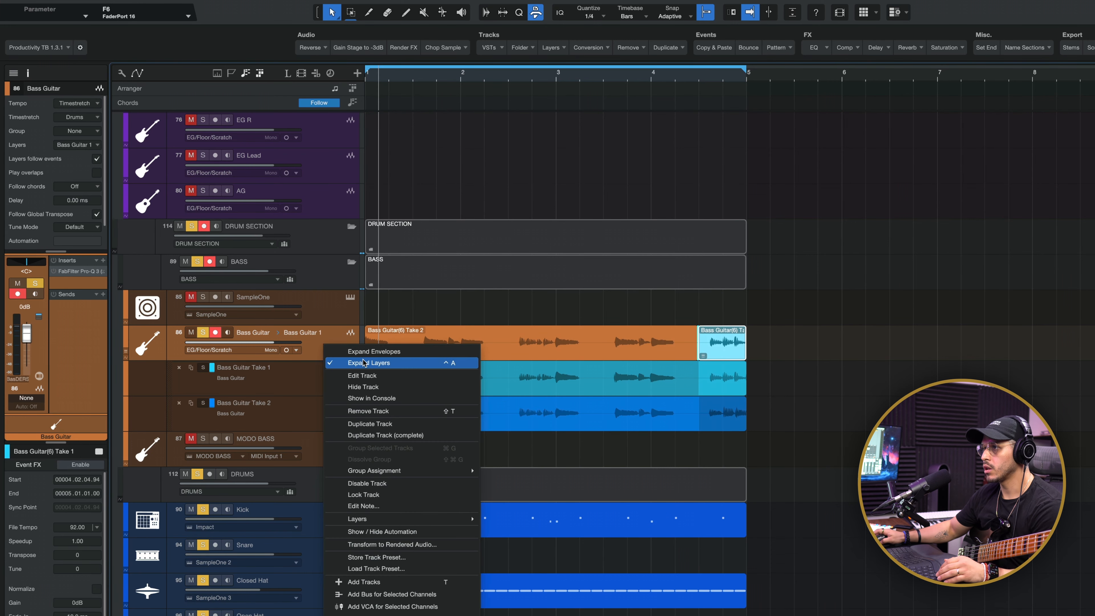
click(372, 362)
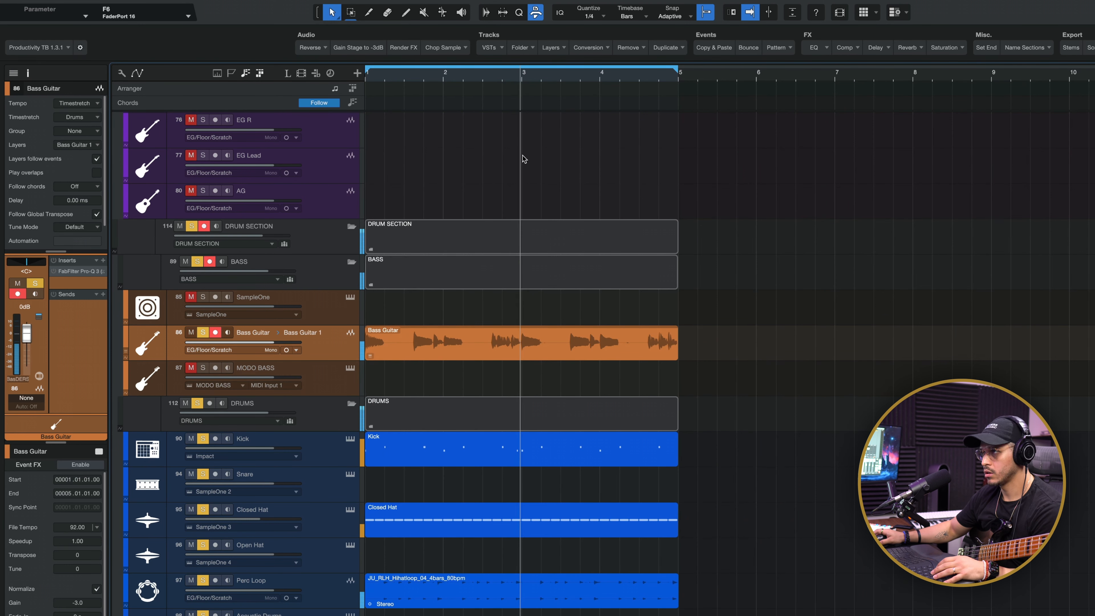
Step: Insert Guitar Rig 6 on the Bass Guitar track with the Clean Plec Bass preset, then search 'tra' for Trackspacer
click(103, 260)
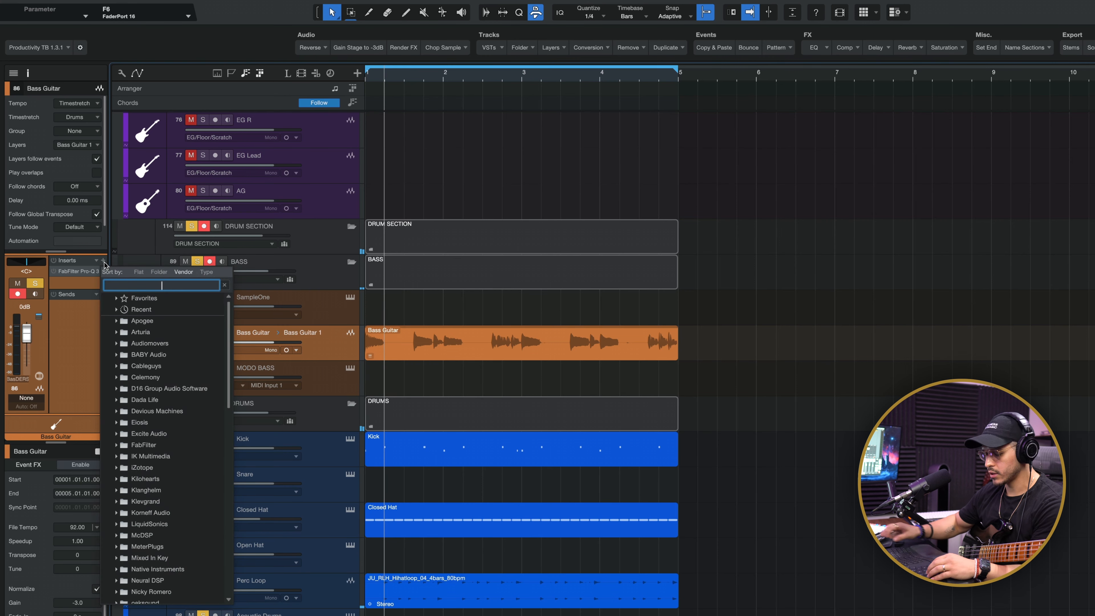
text(guitar)
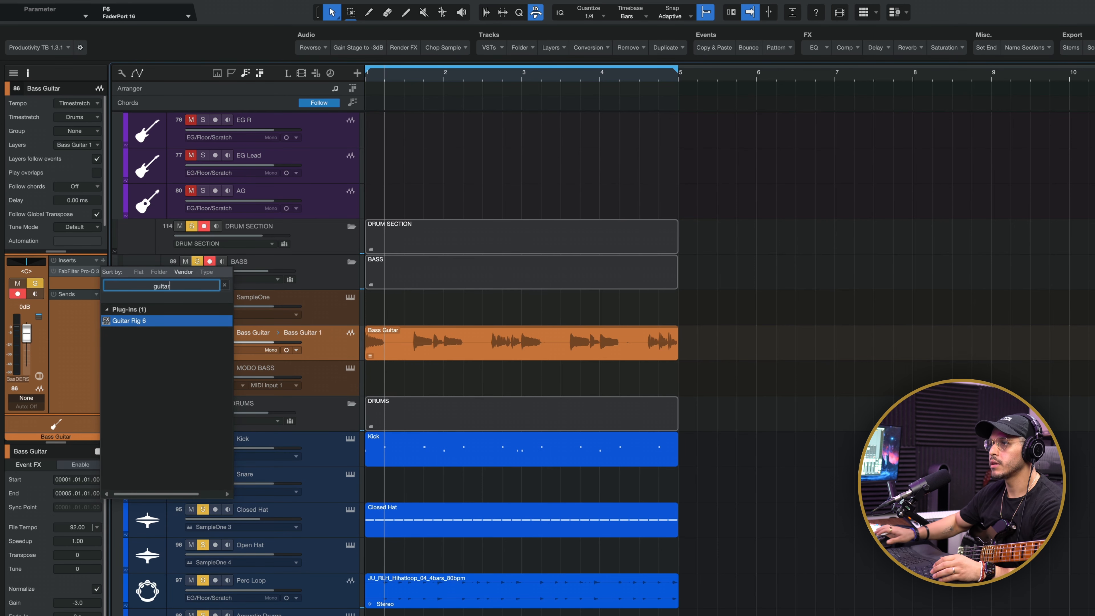
double_click(127, 320)
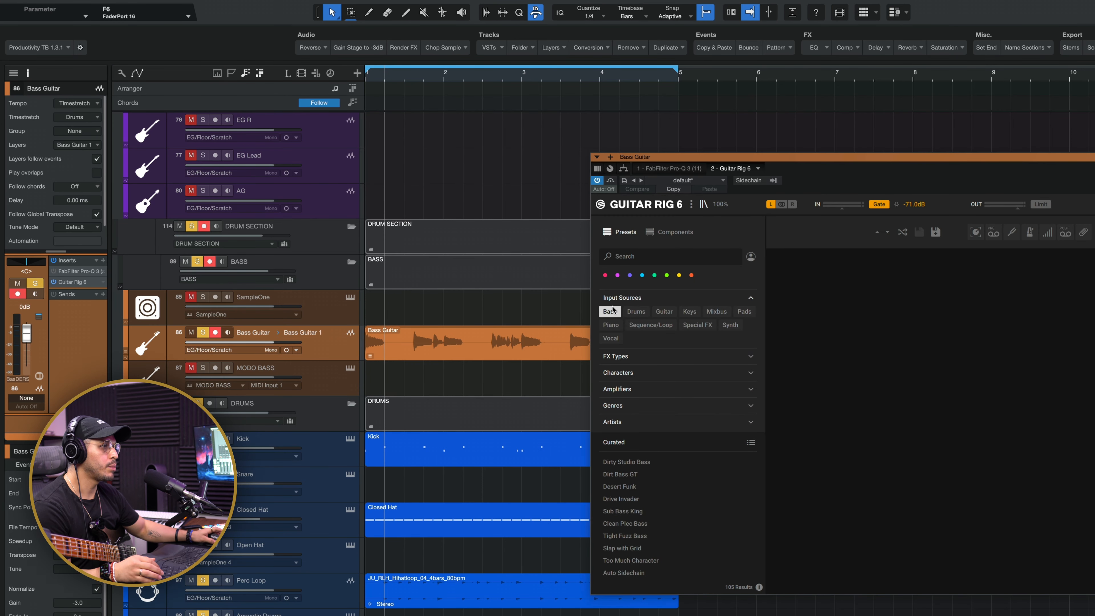
mouse_move(646, 524)
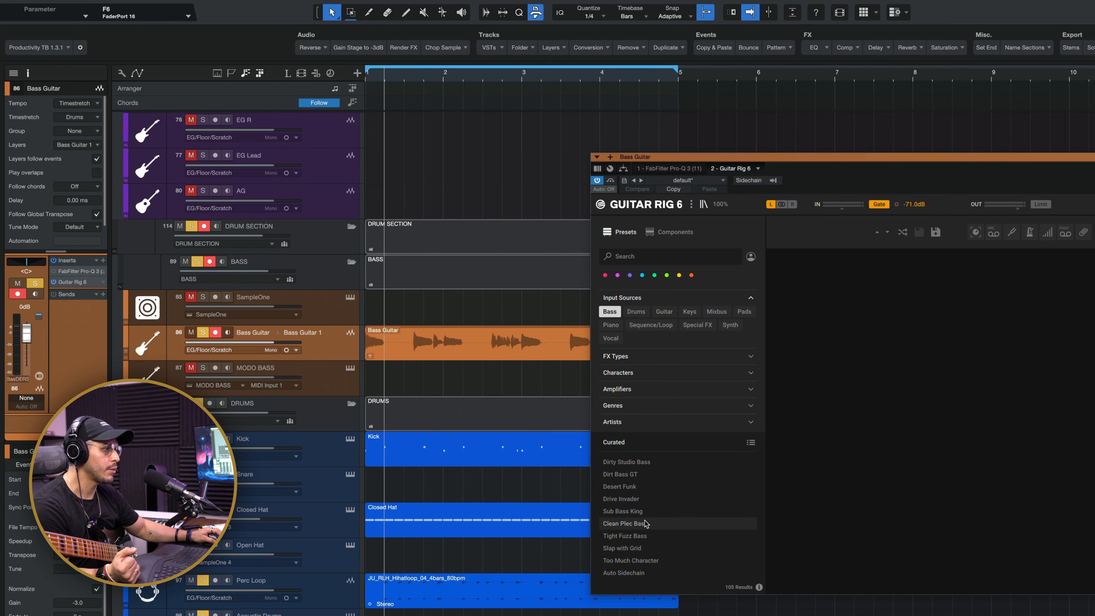
click(625, 522)
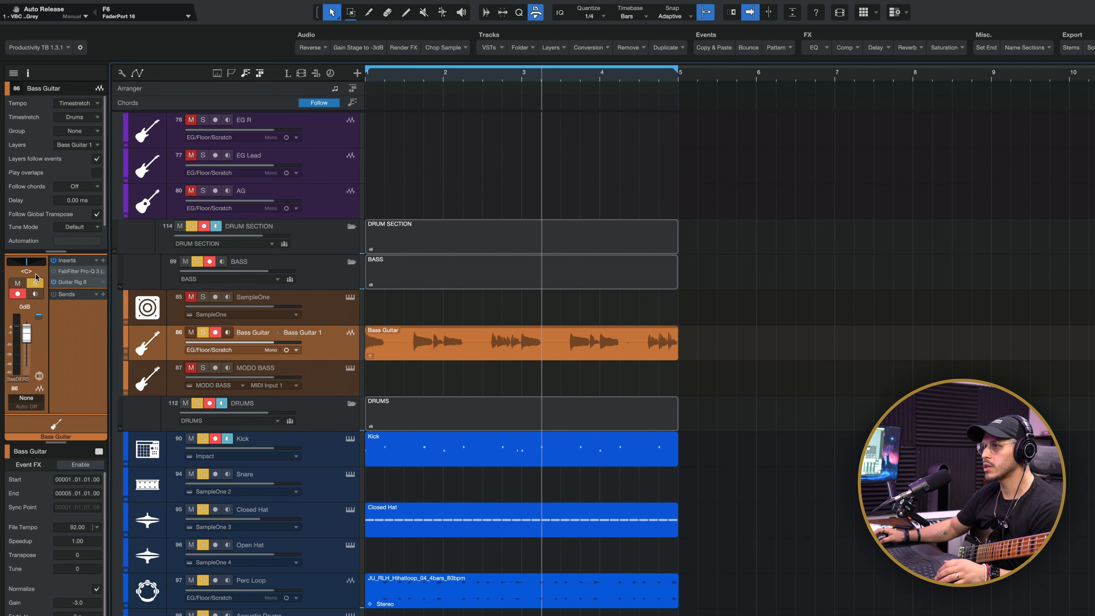
text(tra)
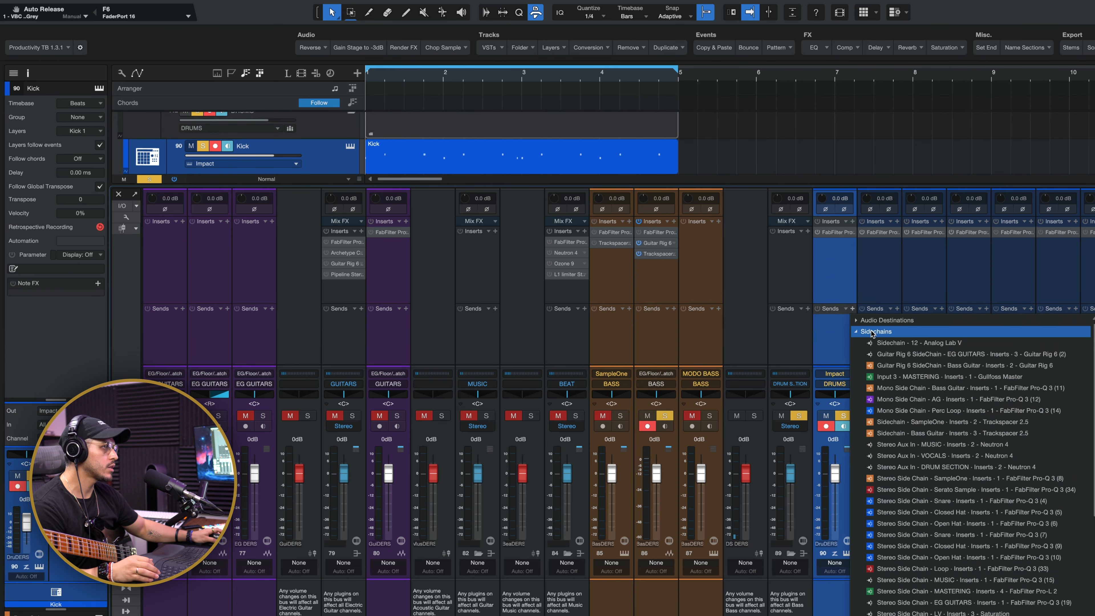
Step: Send the Kick into the Bass Guitar Trackspacer 2.5 sidechain and check the ducking in Trackspacer
click(950, 433)
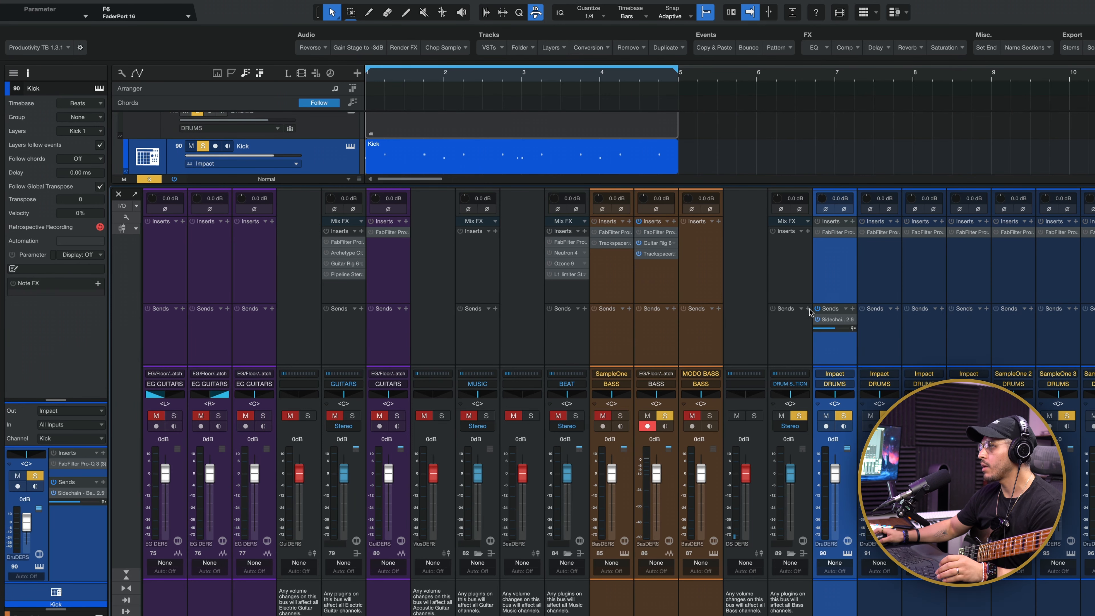
click(655, 254)
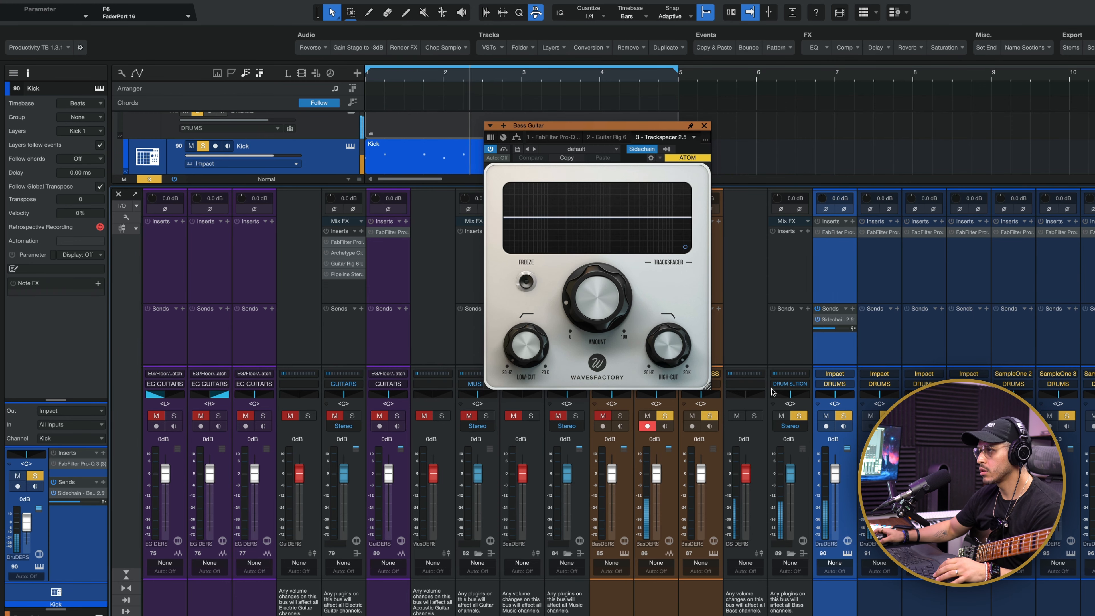
click(705, 125)
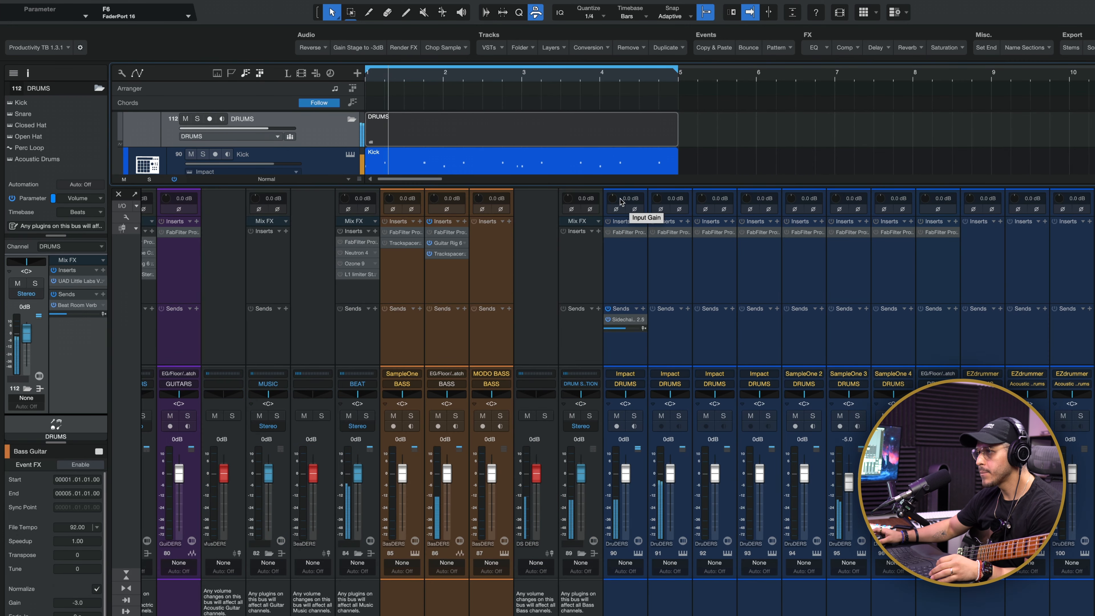
Step: Add Sausage Fattener saturation after Trackspacer and bring the Bass Guitar fader down to about -2.8 dB
drag(446, 461, 447, 480)
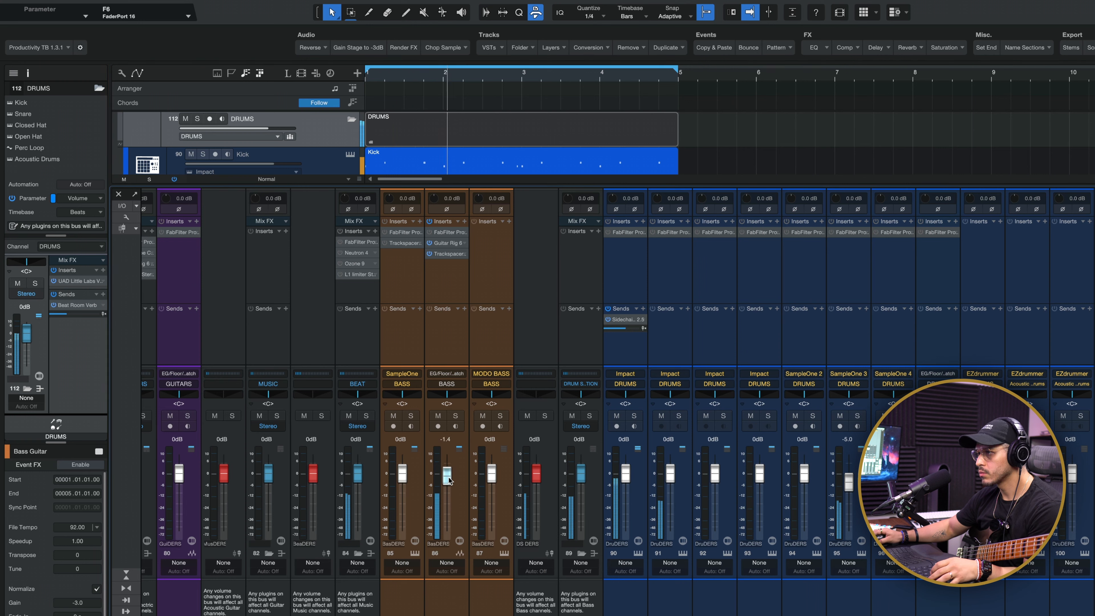
drag(446, 479, 446, 484)
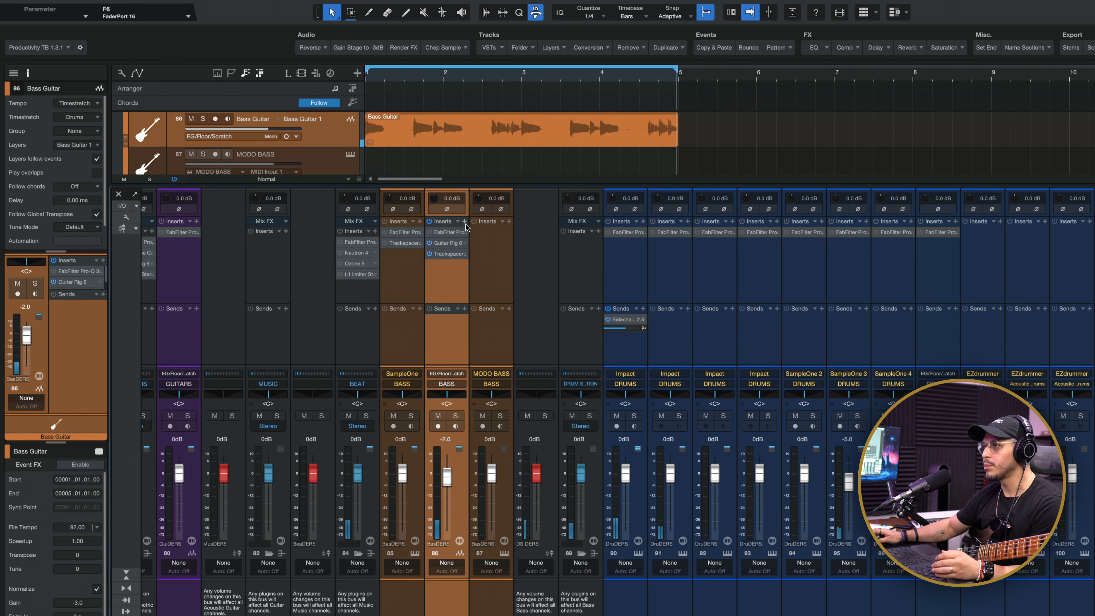
mouse_move(883, 89)
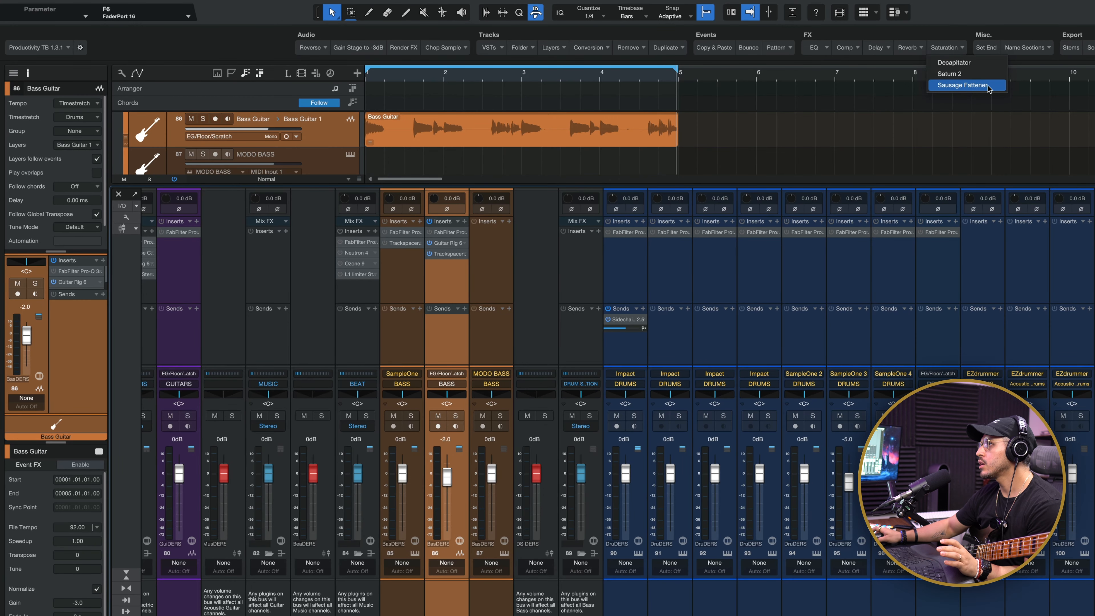
click(966, 84)
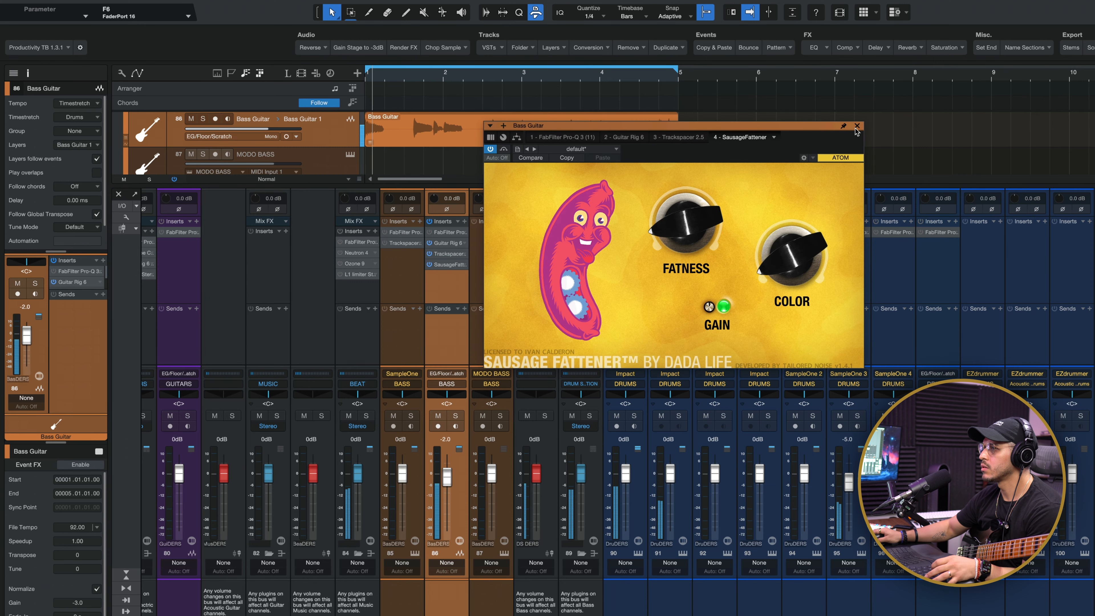
click(856, 125)
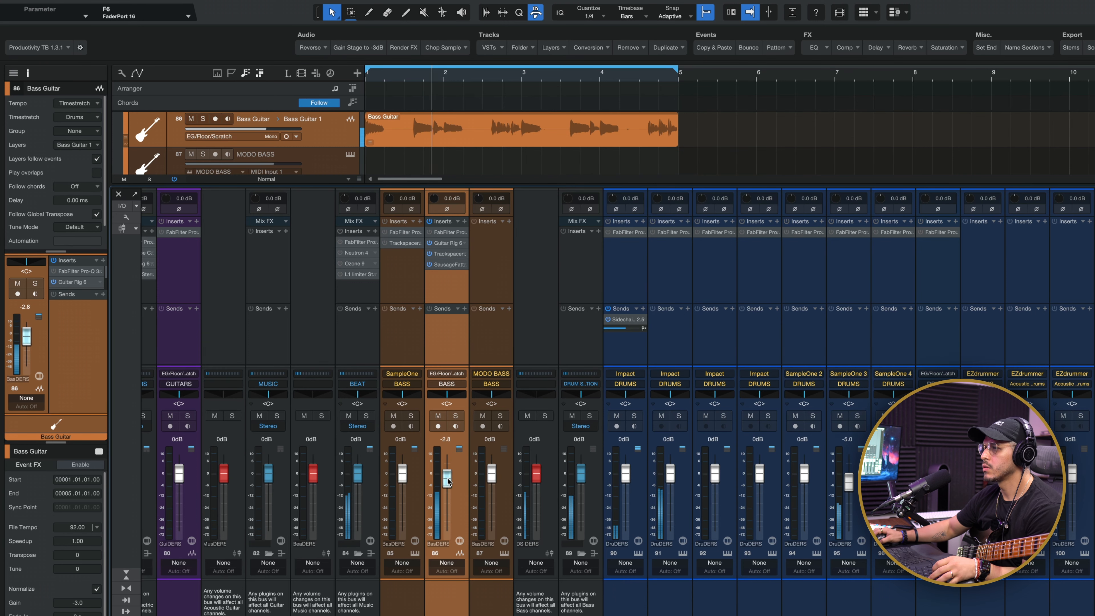
drag(445, 478, 445, 489)
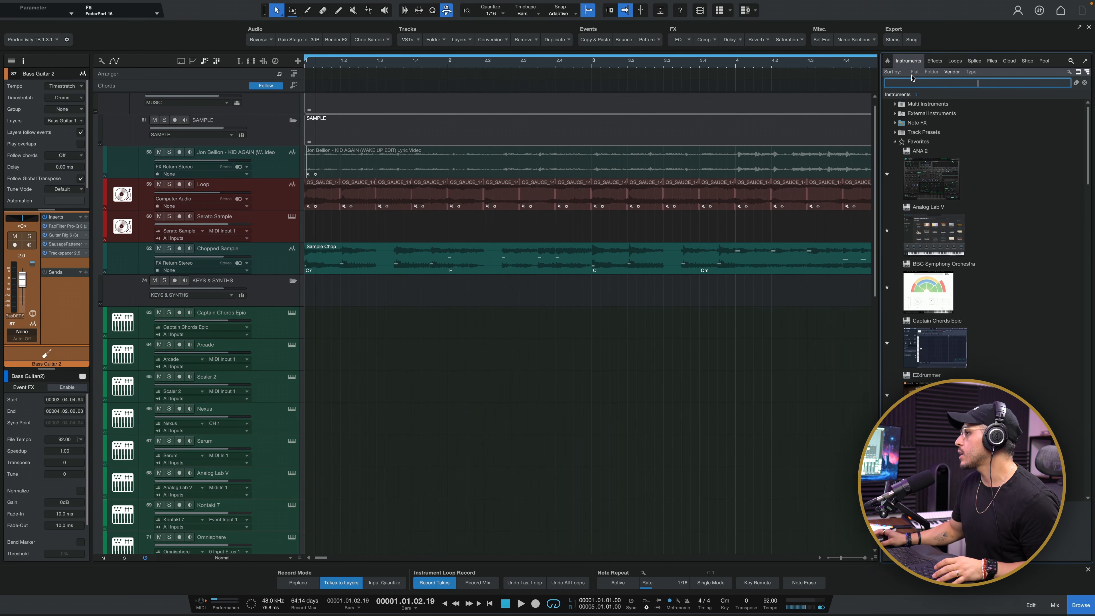
Step: Browse the instrument library by vendor to find Deep Flight One for the Keys & Synths folder
click(421, 370)
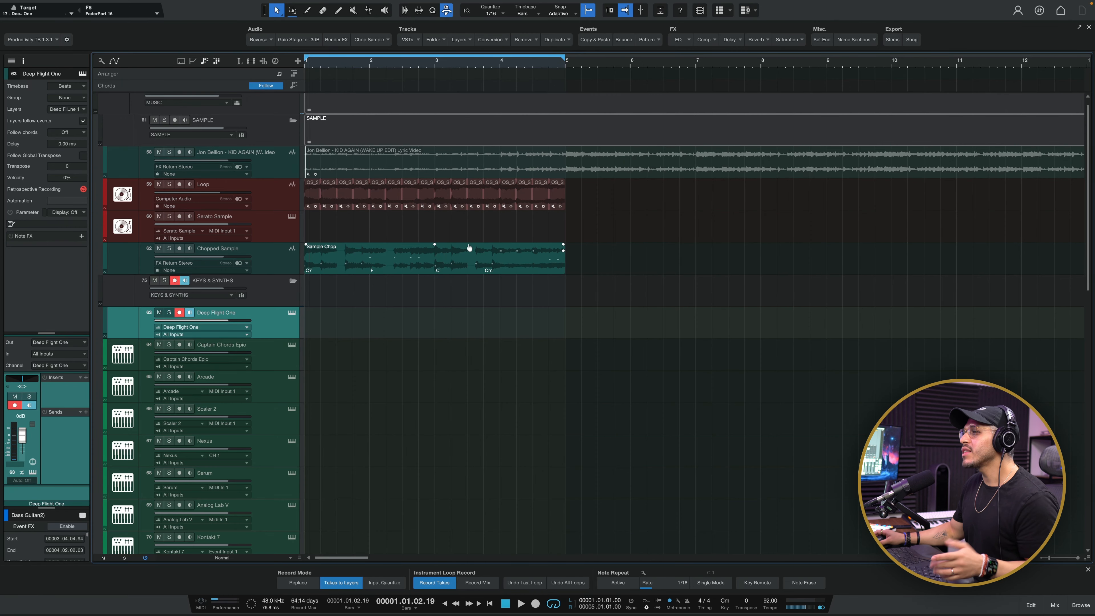
mouse_move(327, 87)
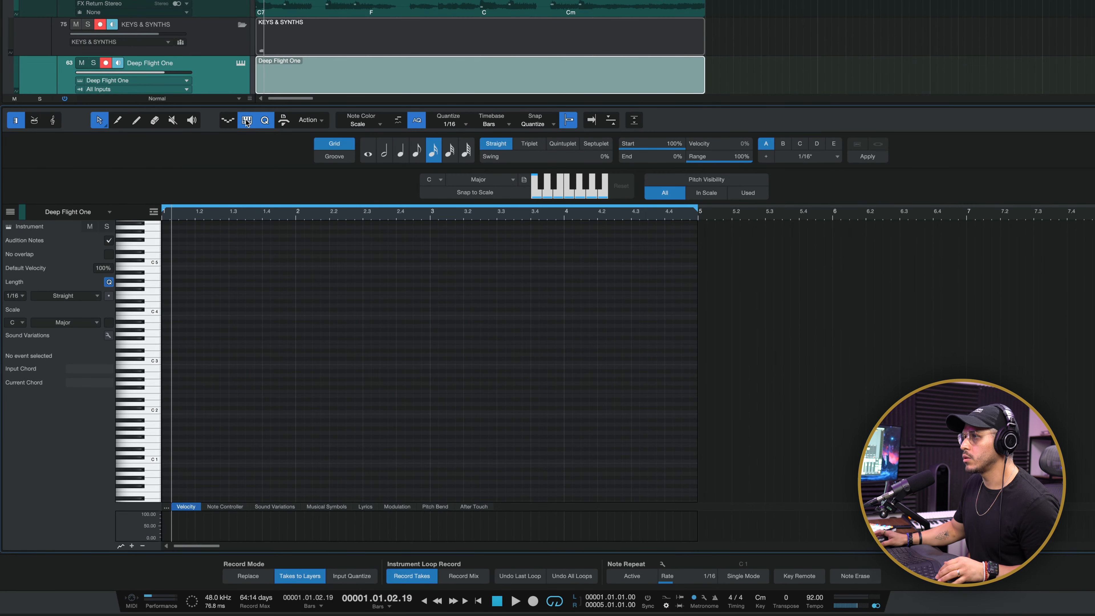
Step: Set the editor scale to Natural Minor and show only in-scale pitches before recording the chords
click(486, 180)
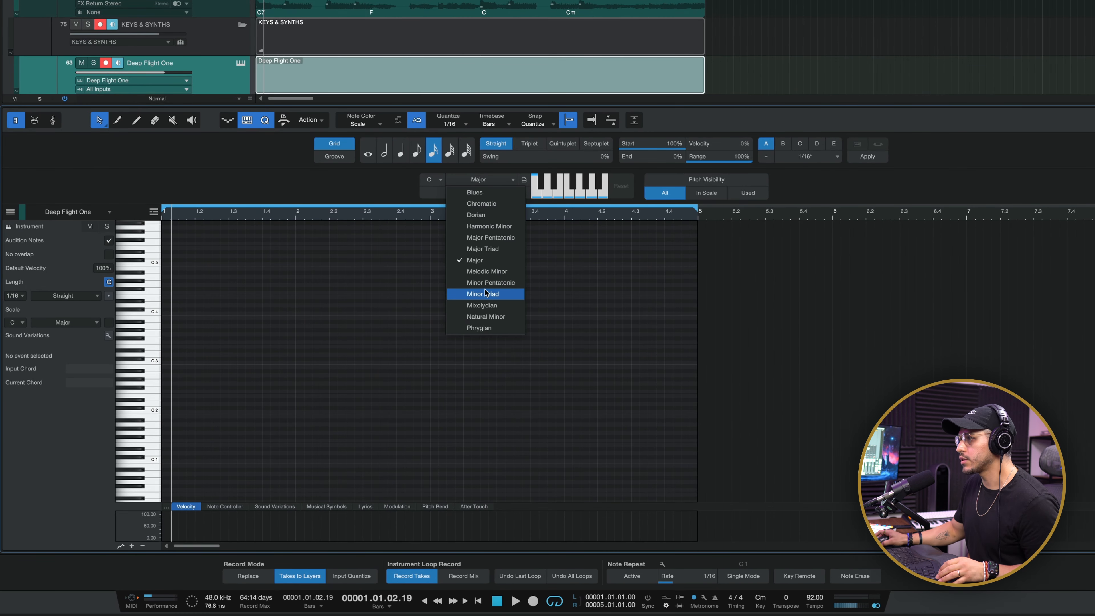
click(485, 317)
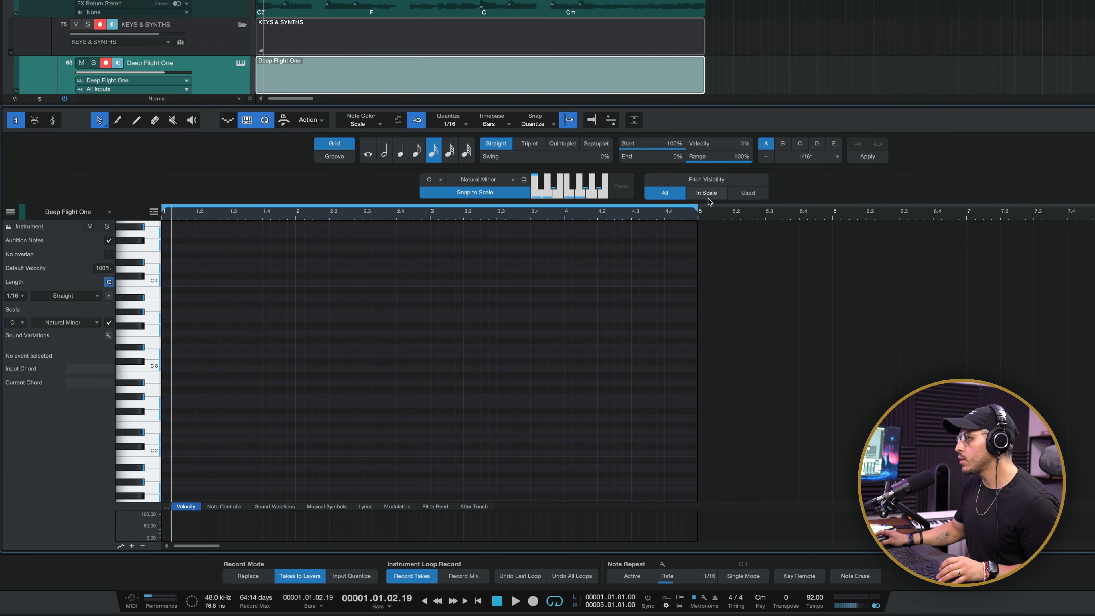
click(706, 192)
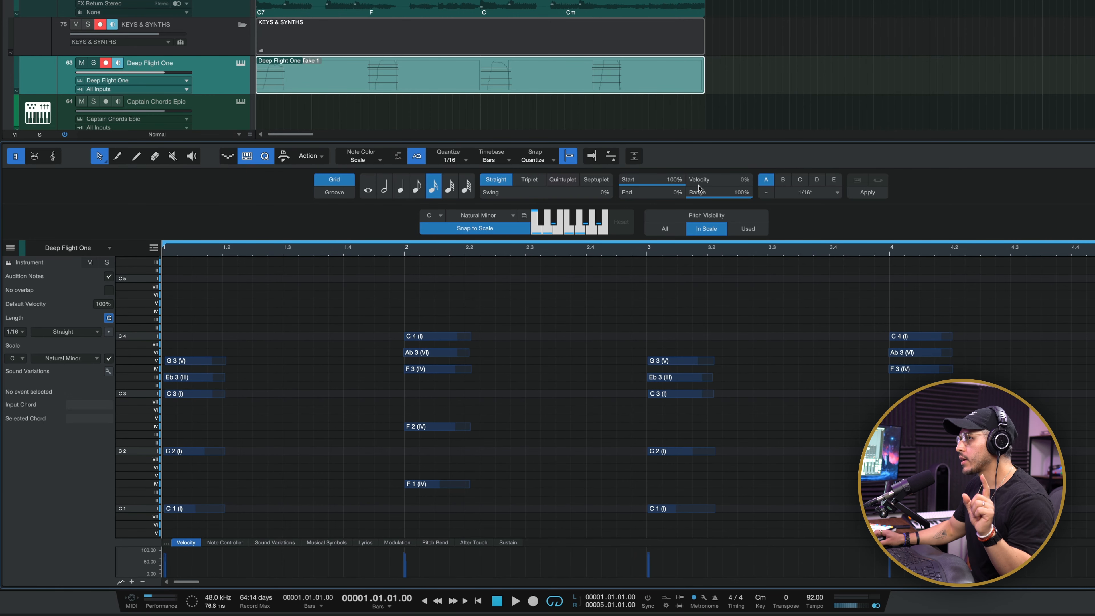
Step: Quantize the Deep Flight One chords with Start strength about 71% and deselect the notes
drag(670, 180, 671, 196)
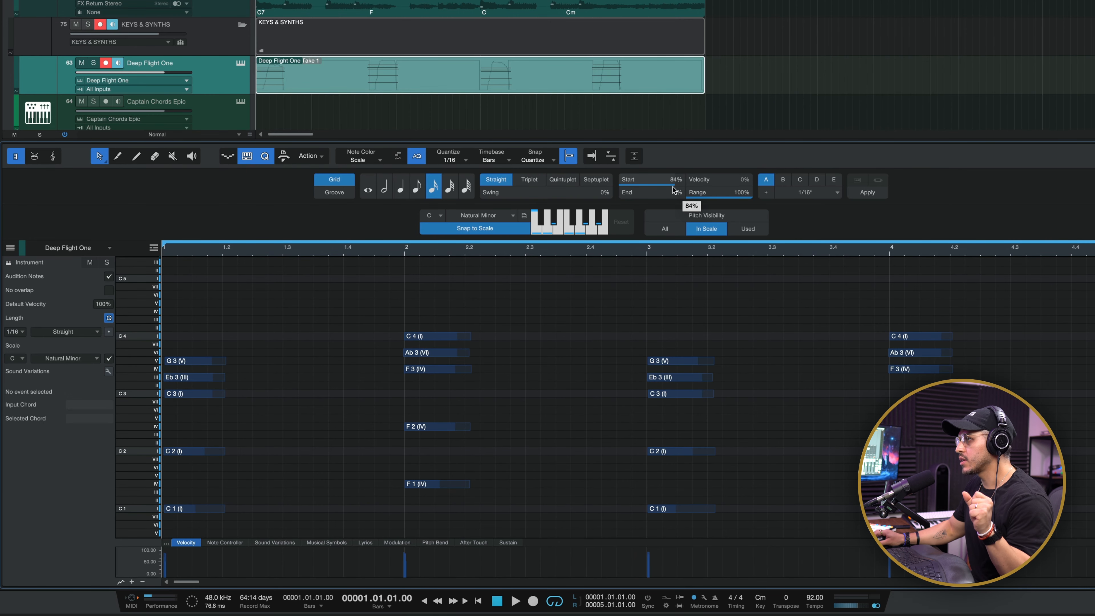
drag(670, 192, 662, 192)
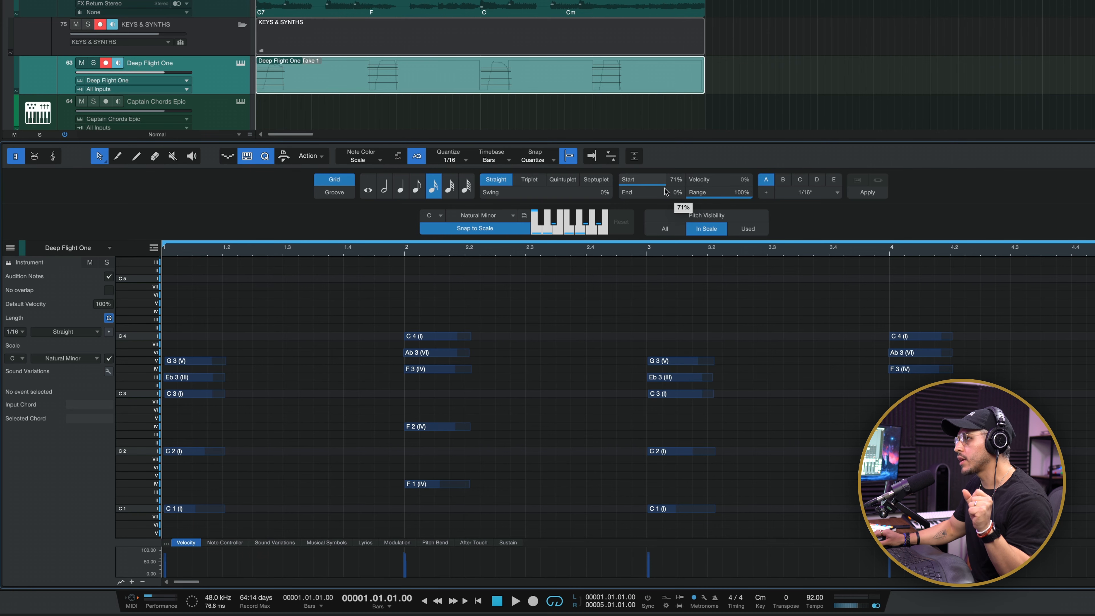
click(867, 193)
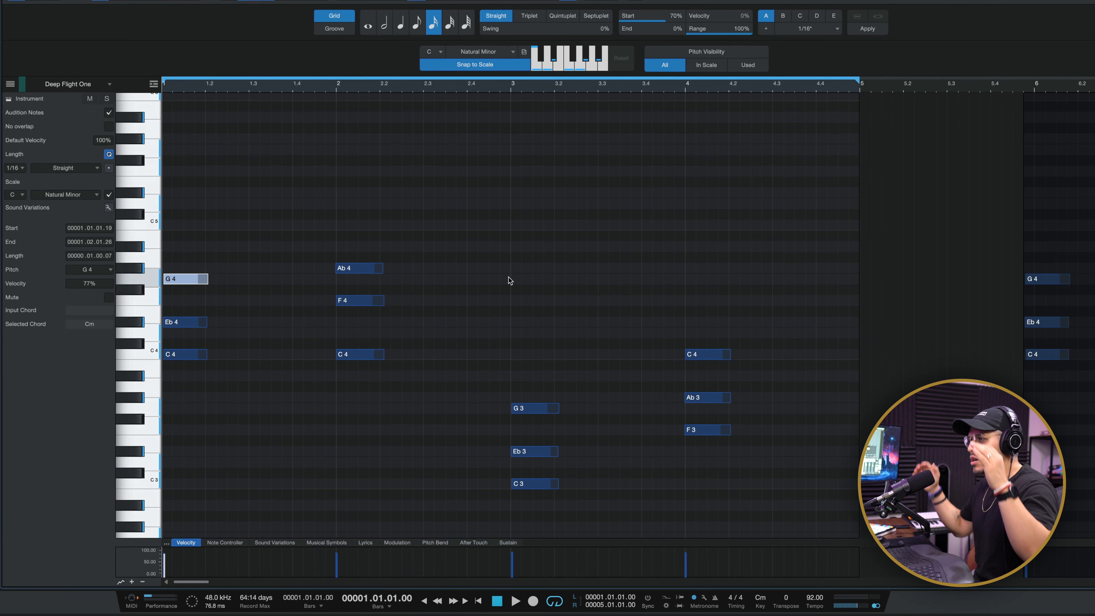
click(515, 601)
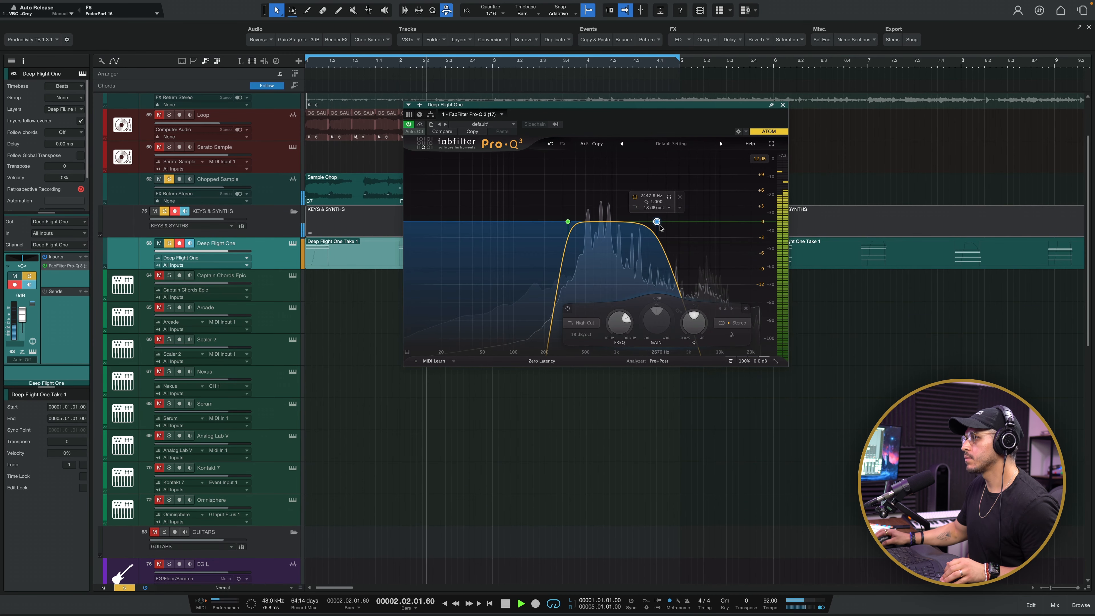
Step: Set the pad's Pro-Q 3 high-cut band, then close the Chopped Sample EQ window
click(782, 105)
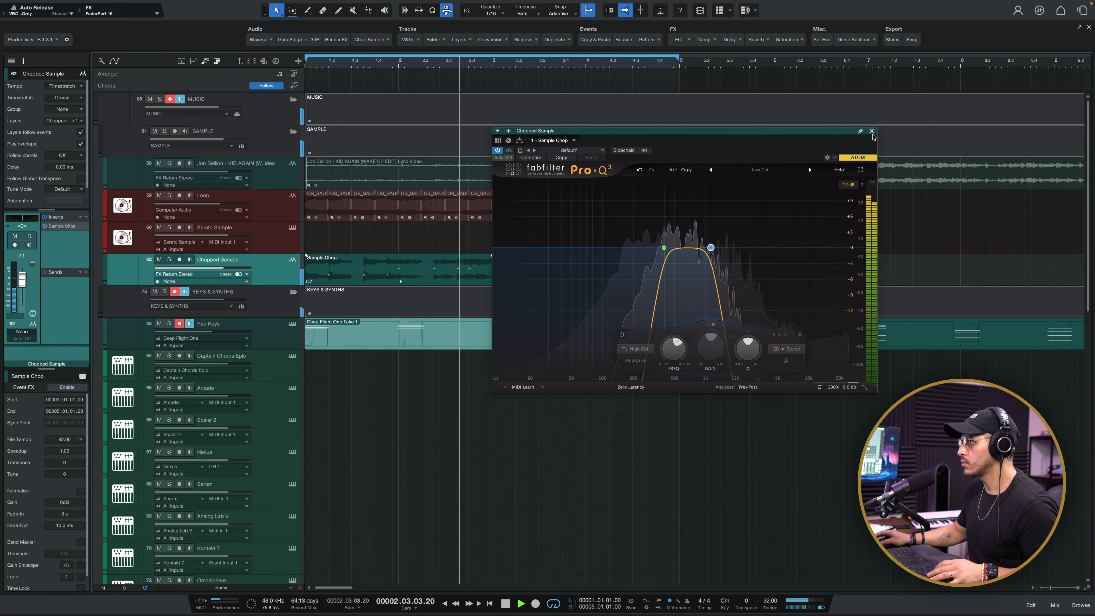
click(872, 131)
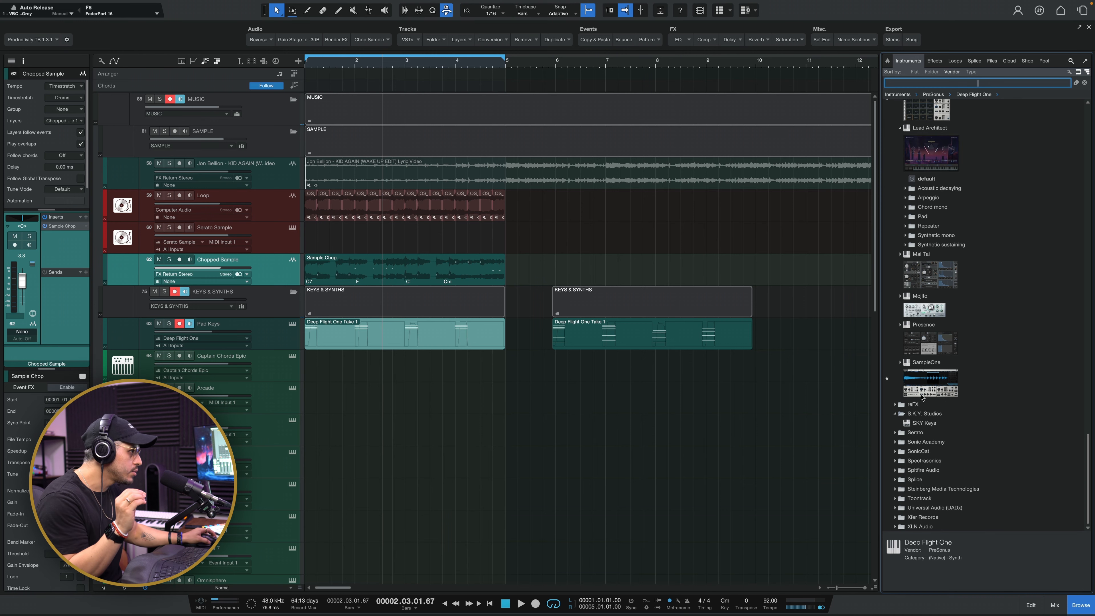
Step: Create a SKY Keys track and lengthen its copied chord event to match the pad part
click(923, 422)
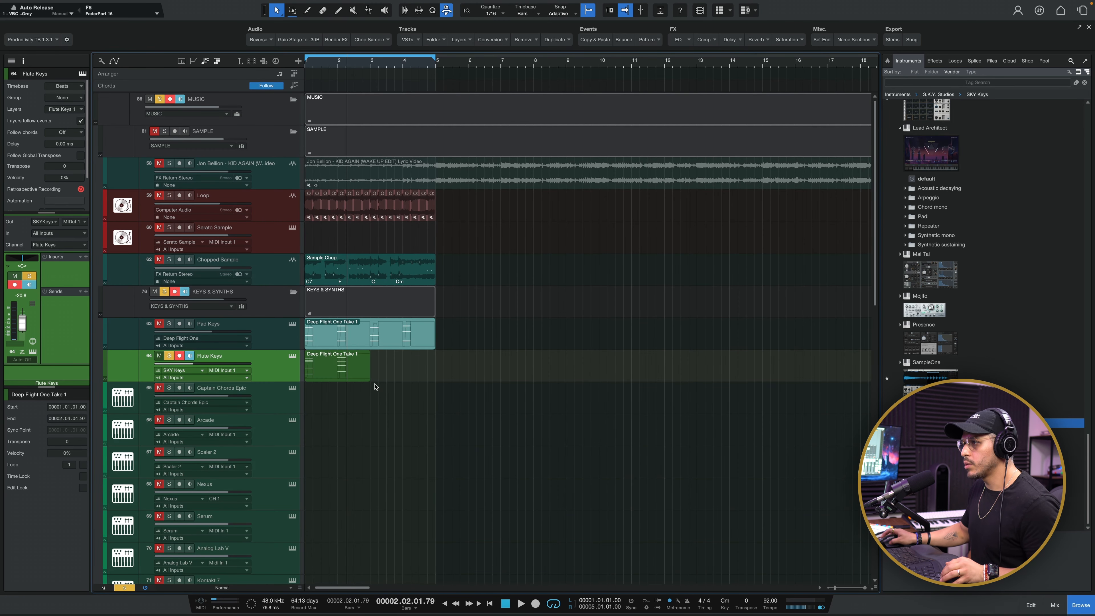
drag(356, 367, 433, 367)
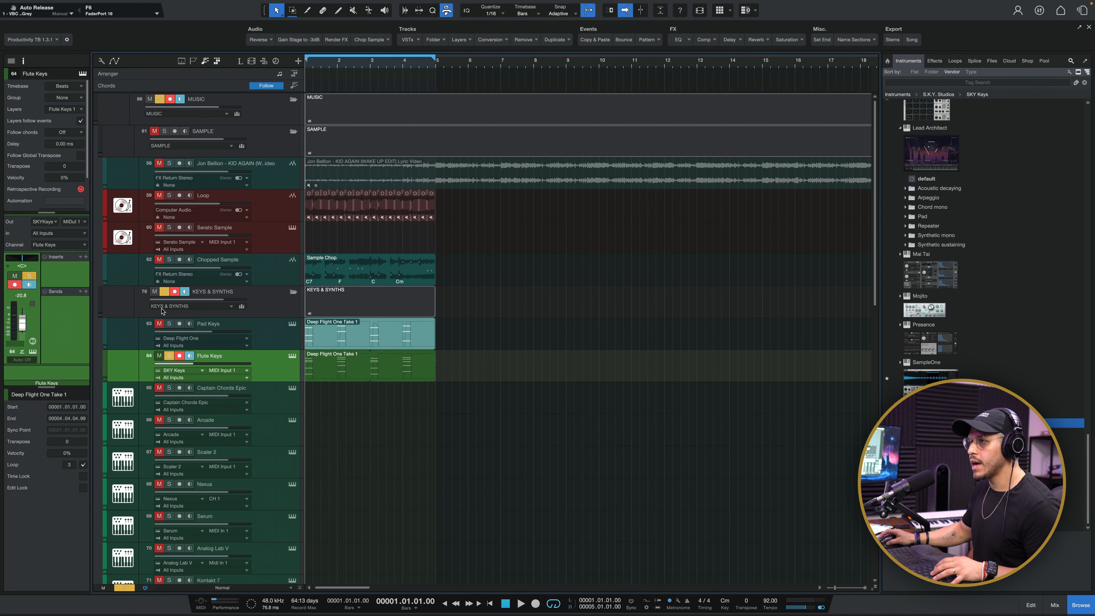
click(217, 260)
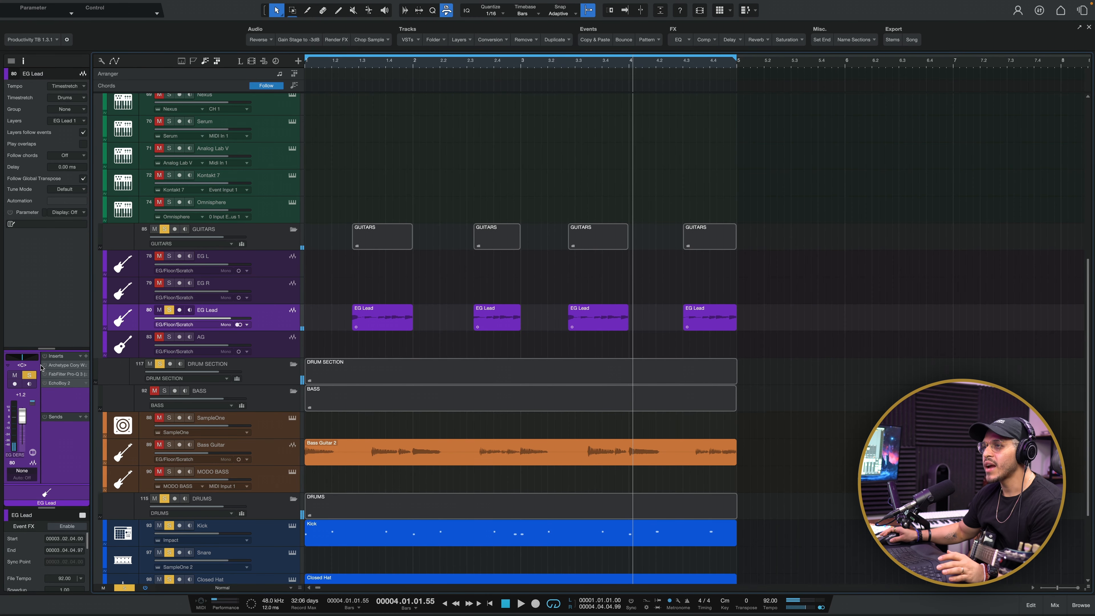
Step: Review the EG Lead's Archetype amp, Pro-Q 3 EQ and EchoBoy inserts with the EQ first
click(66, 365)
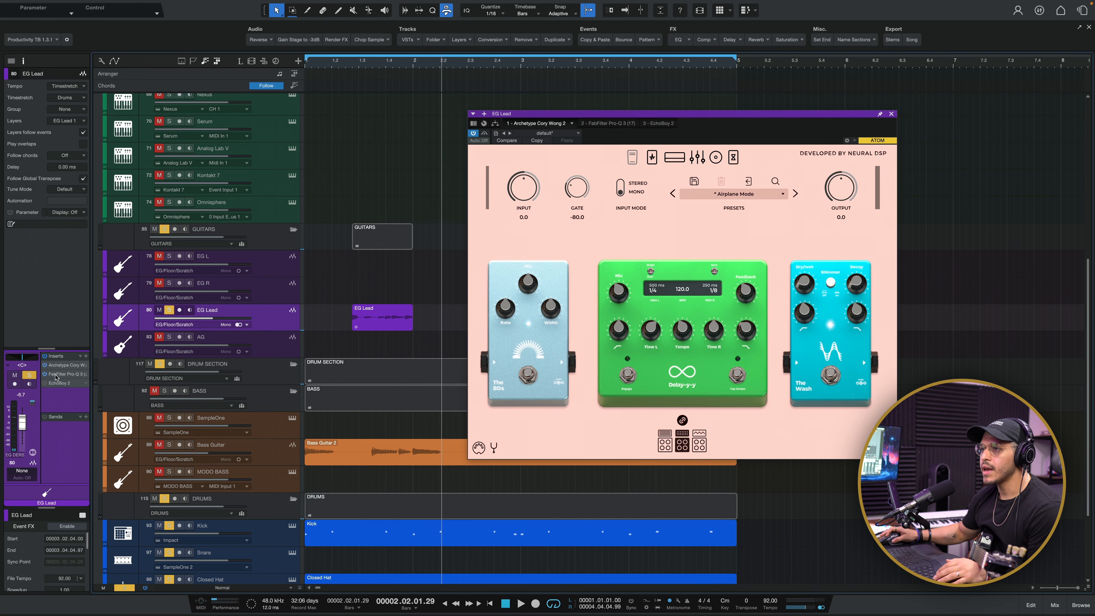
click(606, 123)
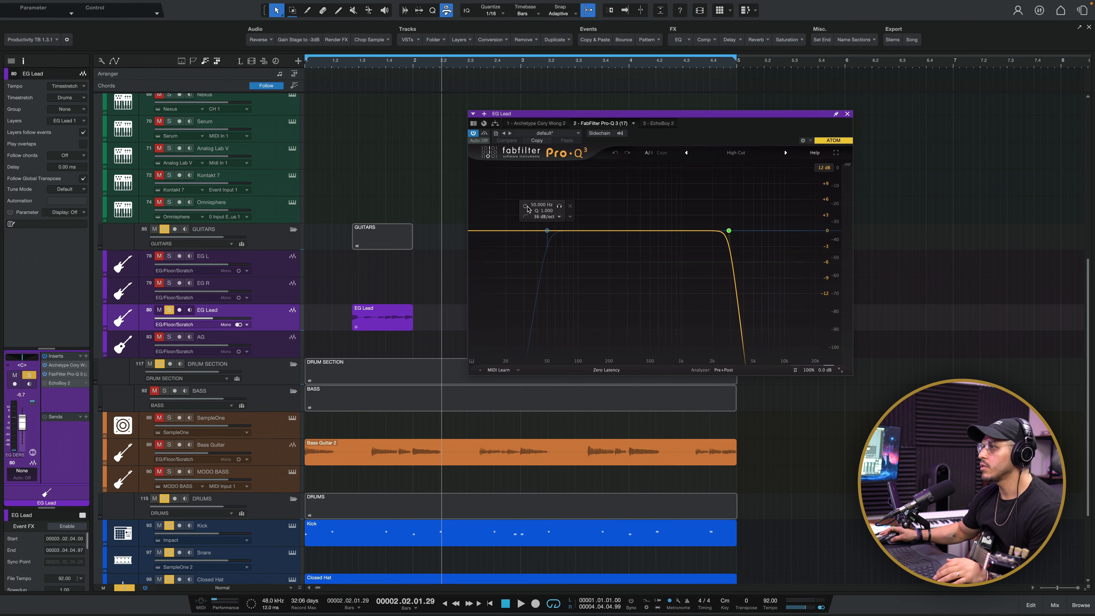
click(847, 113)
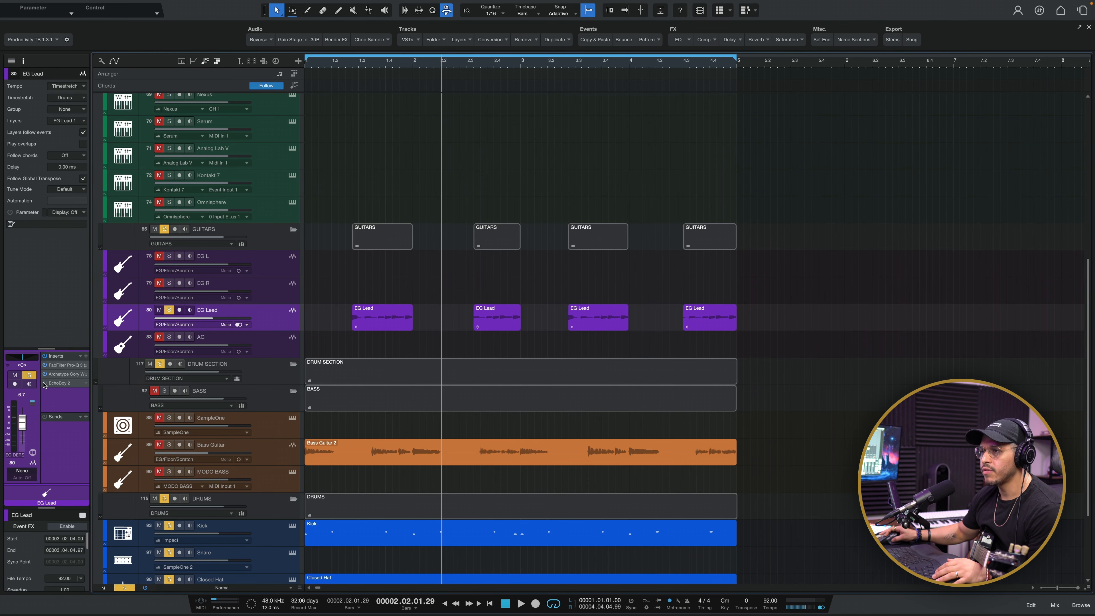
click(60, 383)
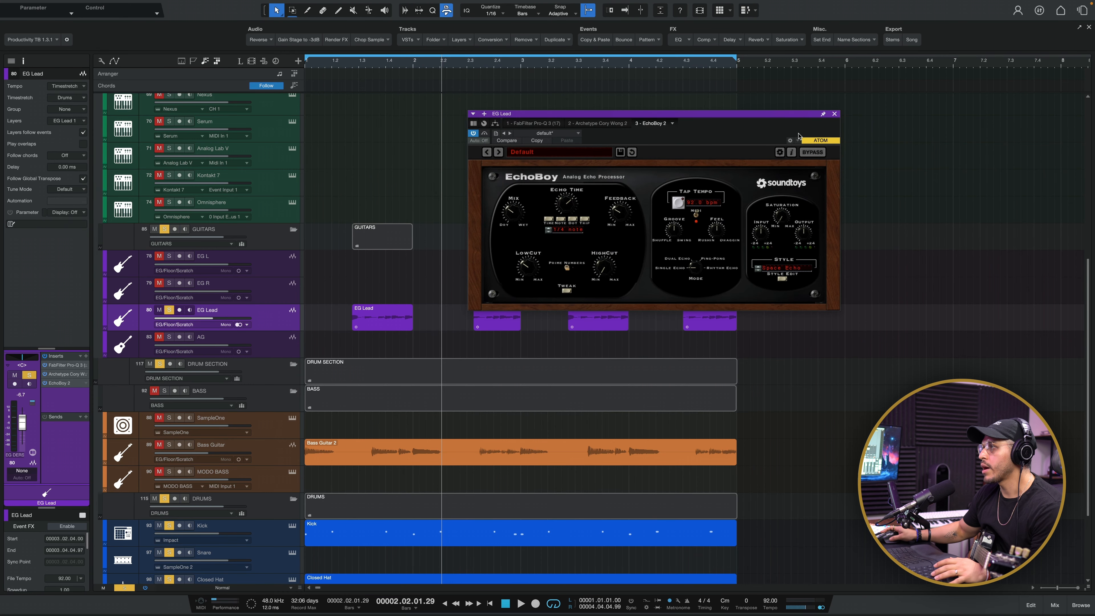
click(834, 113)
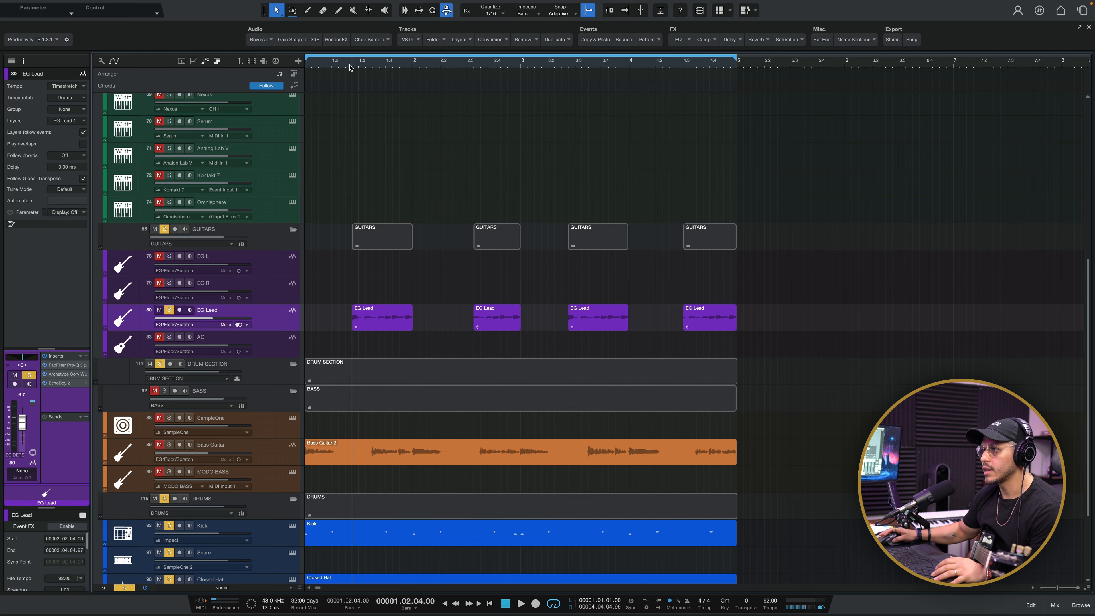